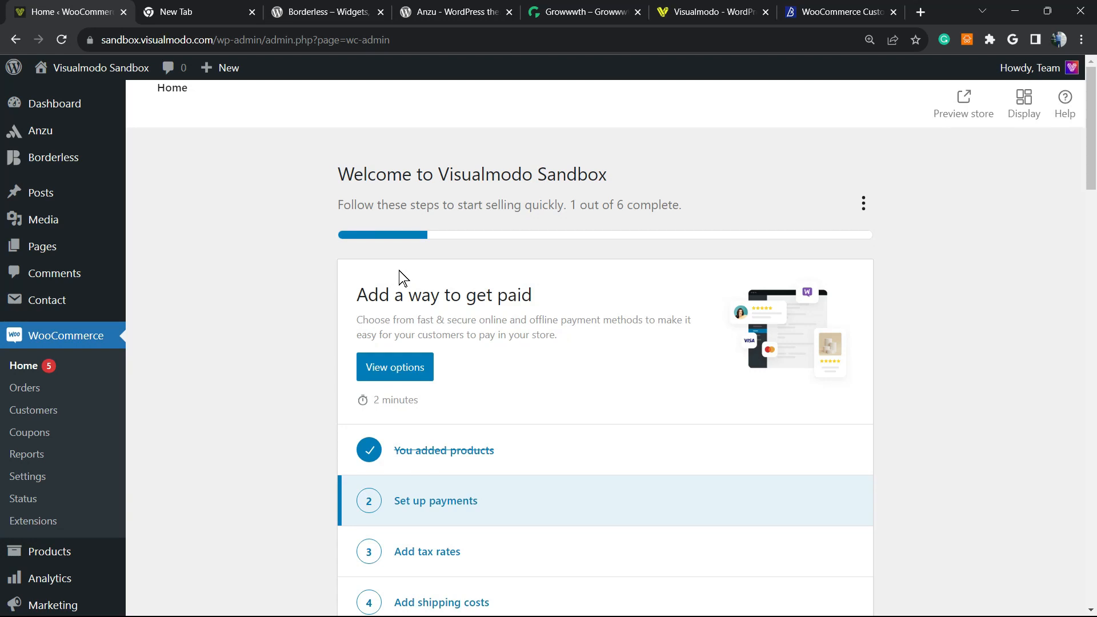
mouse_move(416, 267)
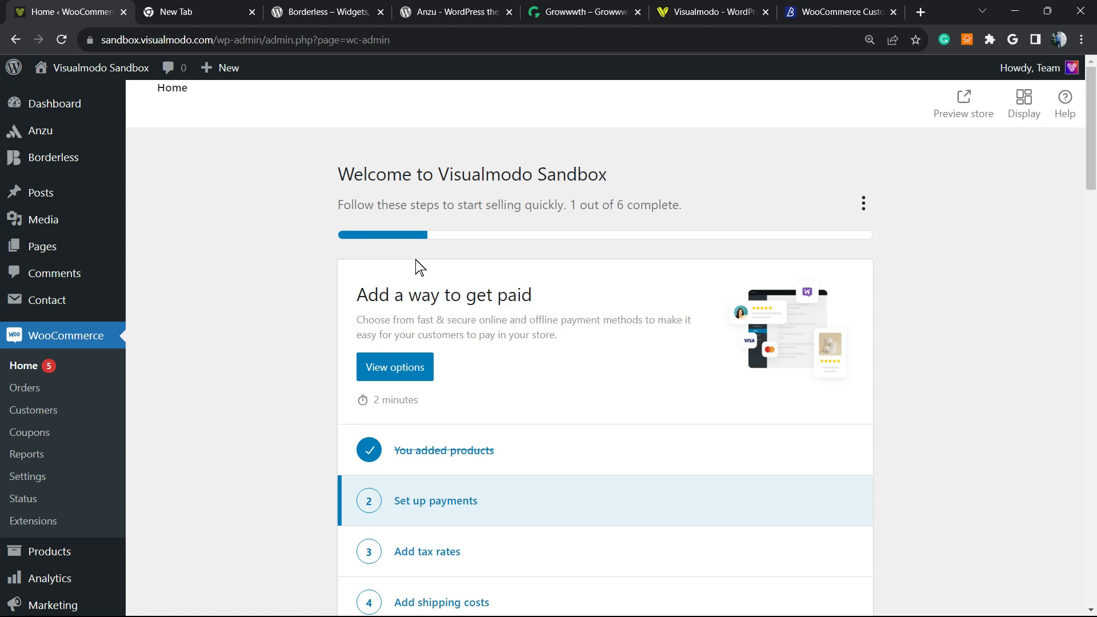
mouse_move(409, 267)
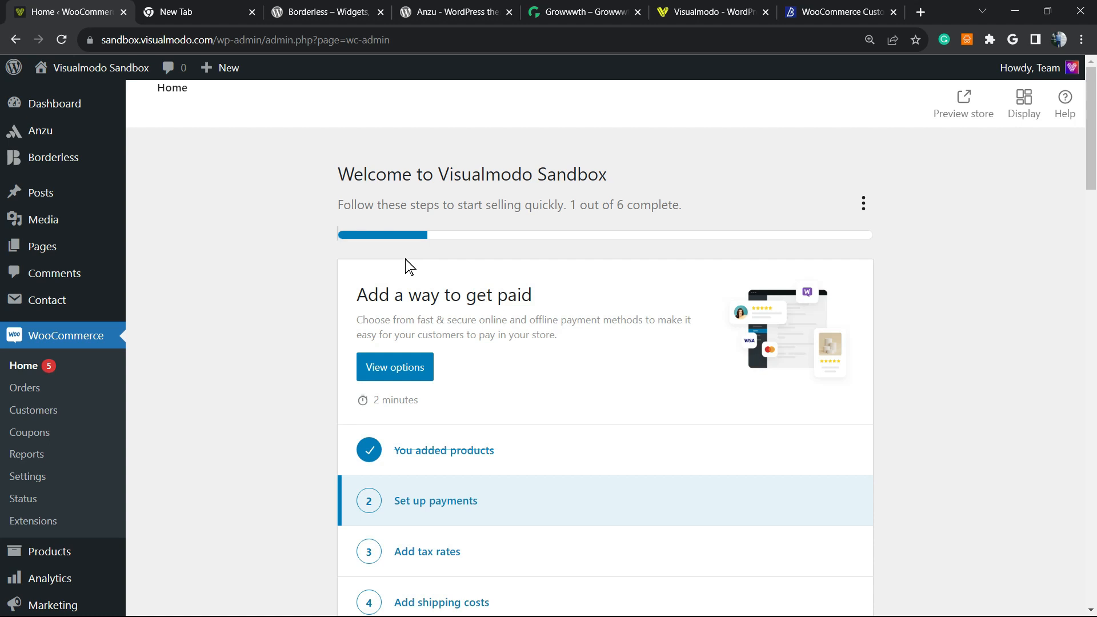
mouse_move(404, 271)
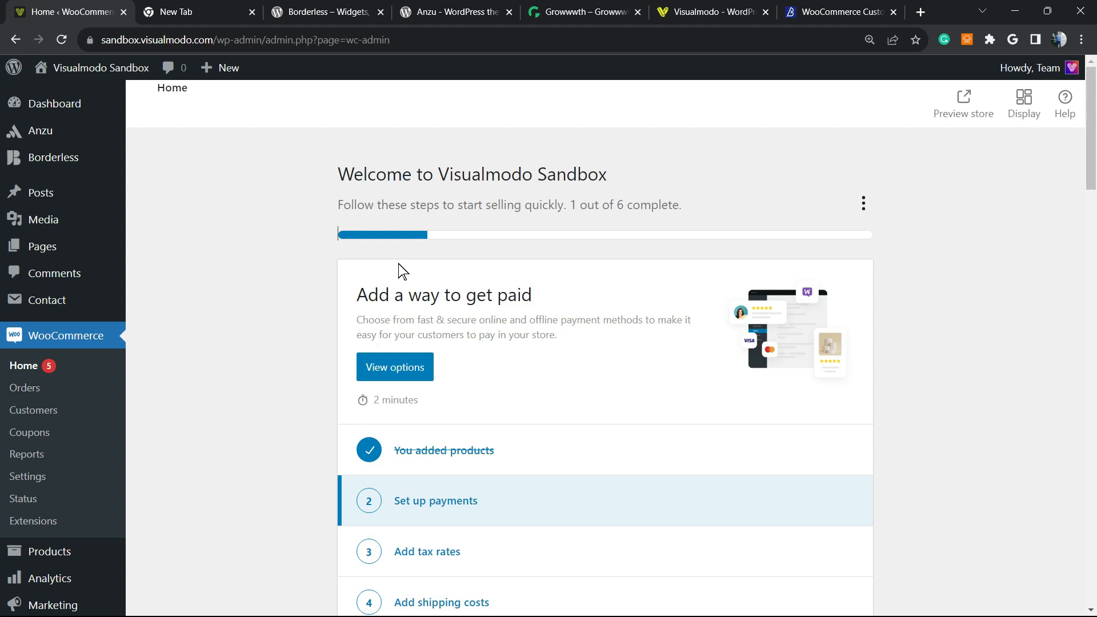
mouse_move(487, 282)
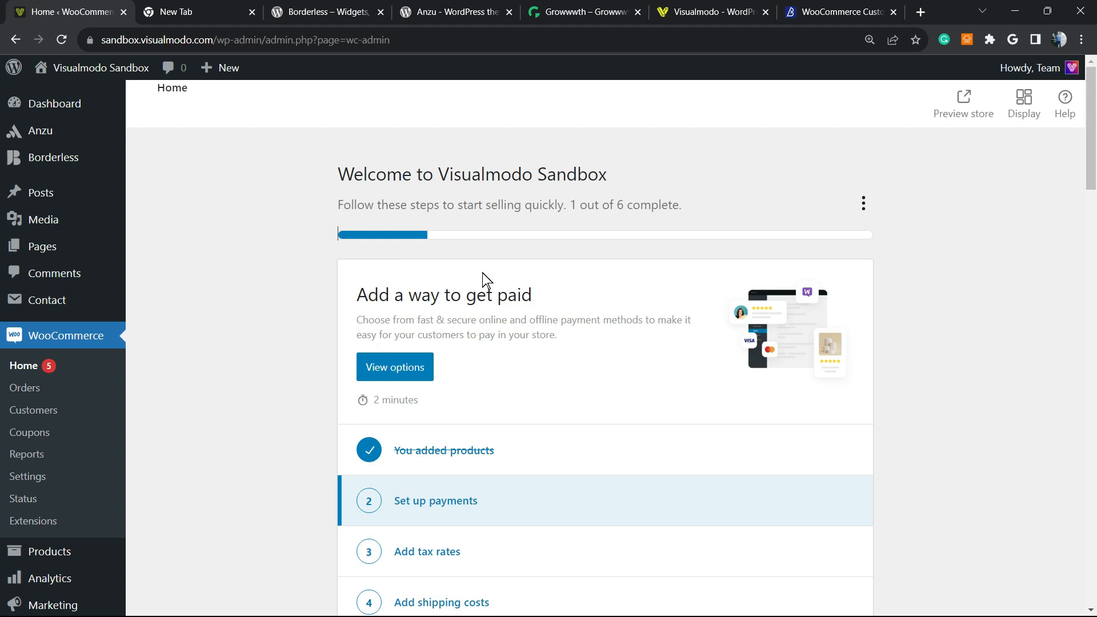
mouse_move(326, 329)
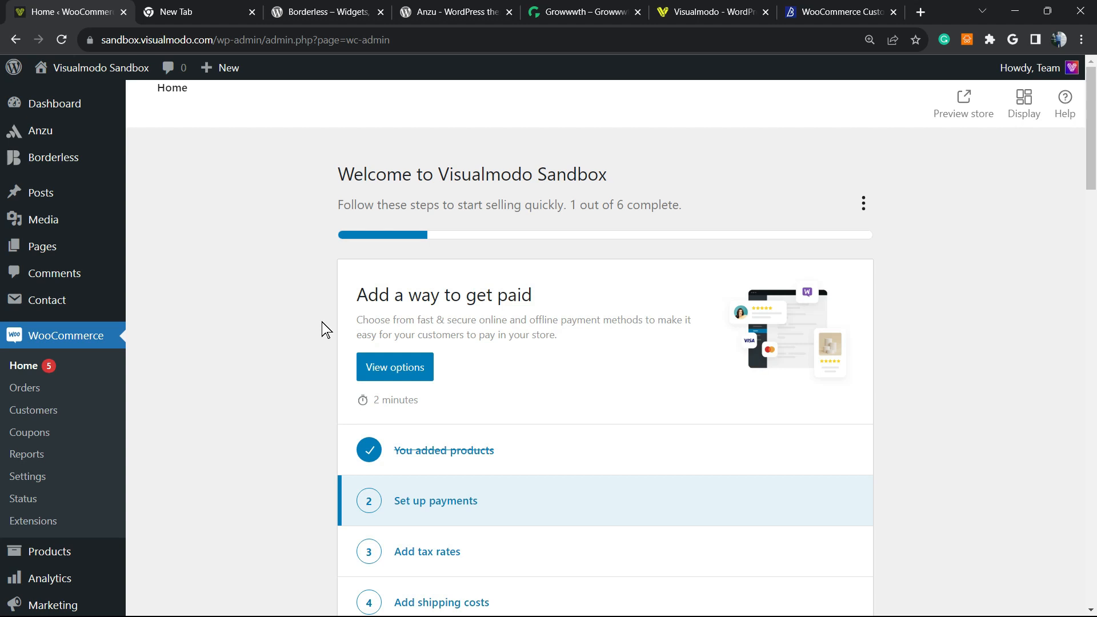
mouse_move(260, 202)
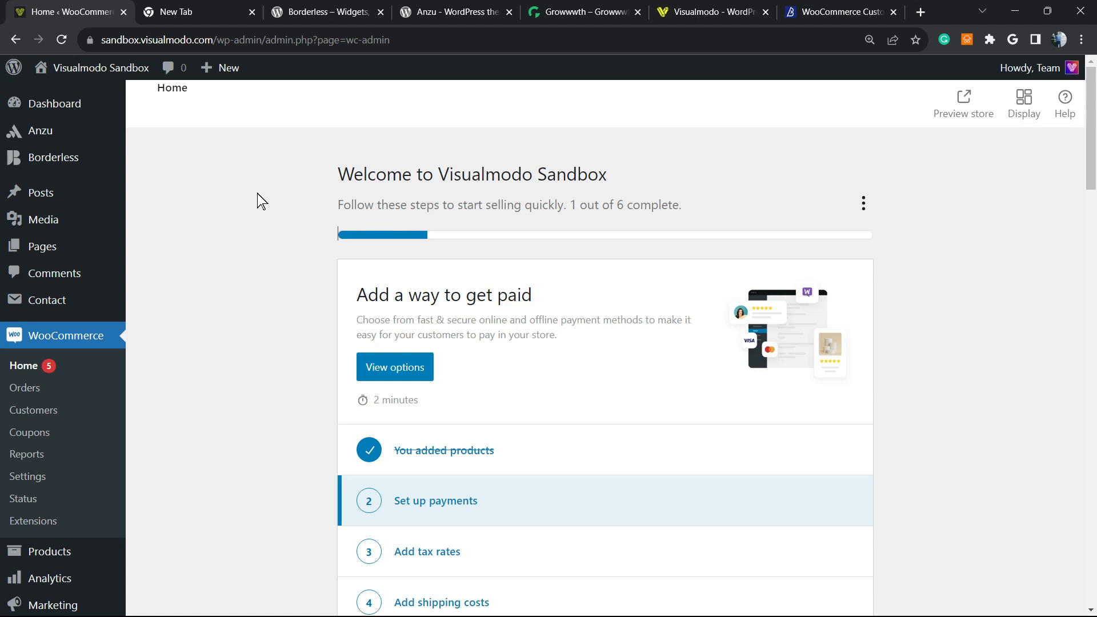
mouse_move(300, 184)
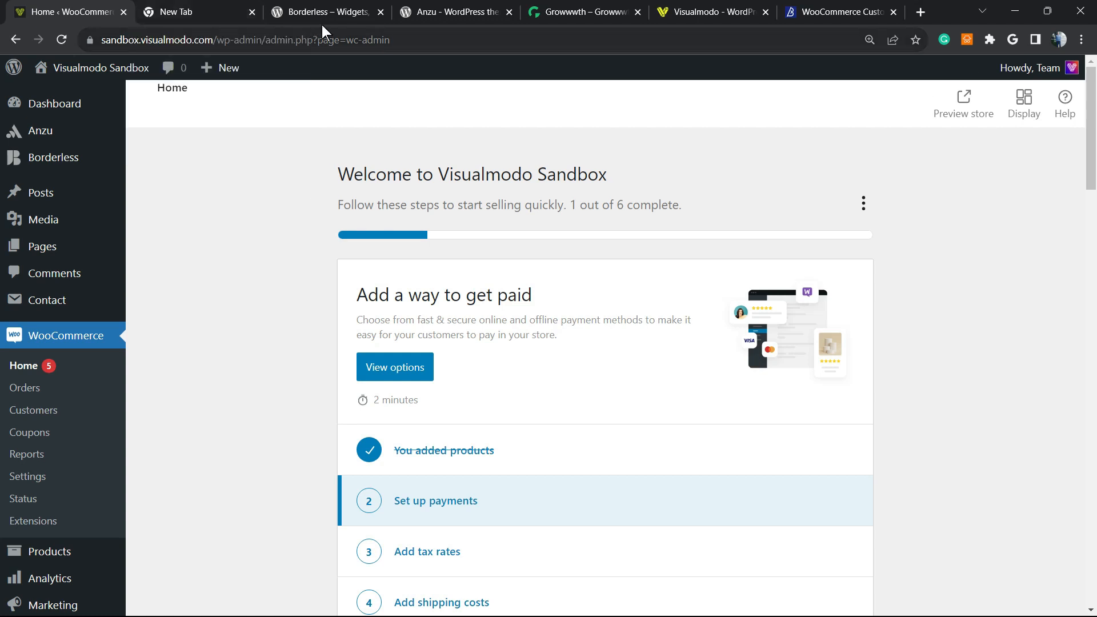
mouse_move(315, 173)
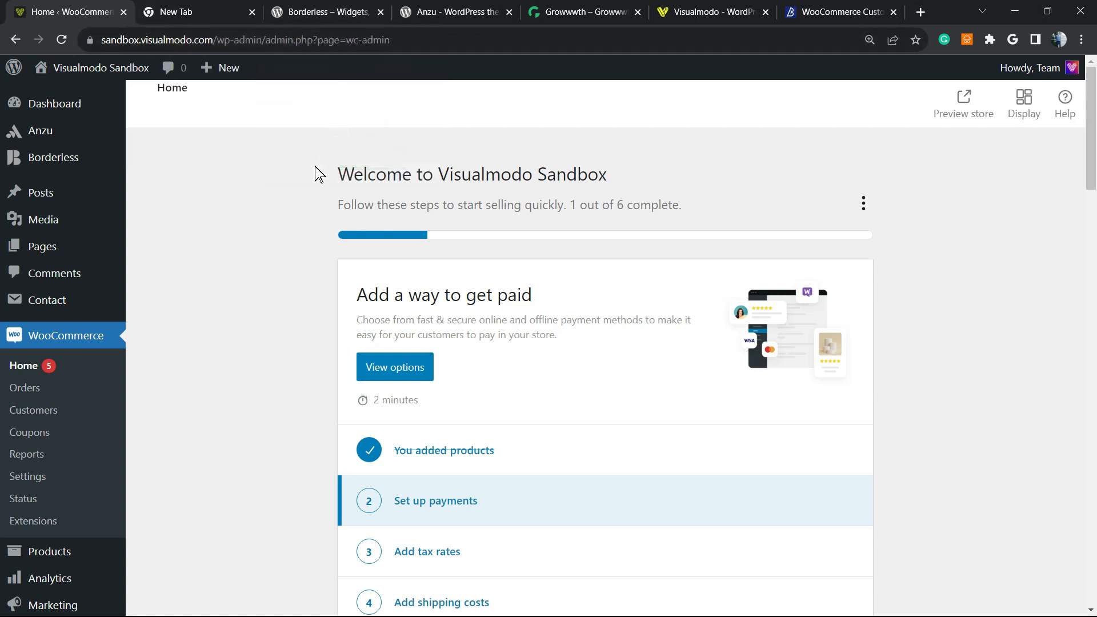
mouse_move(311, 179)
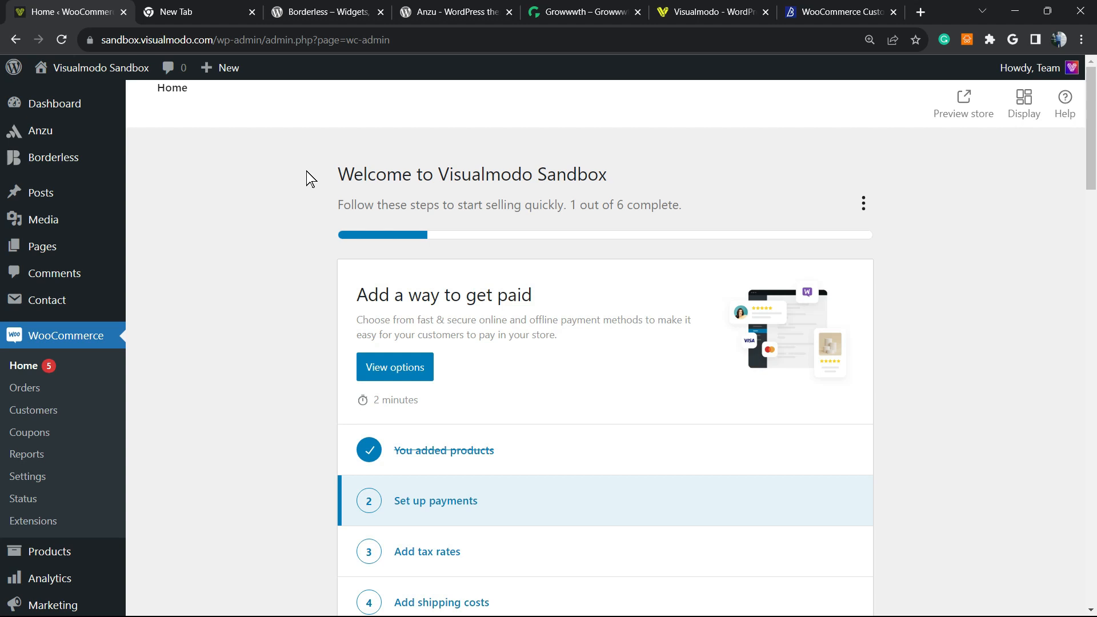
mouse_move(202, 243)
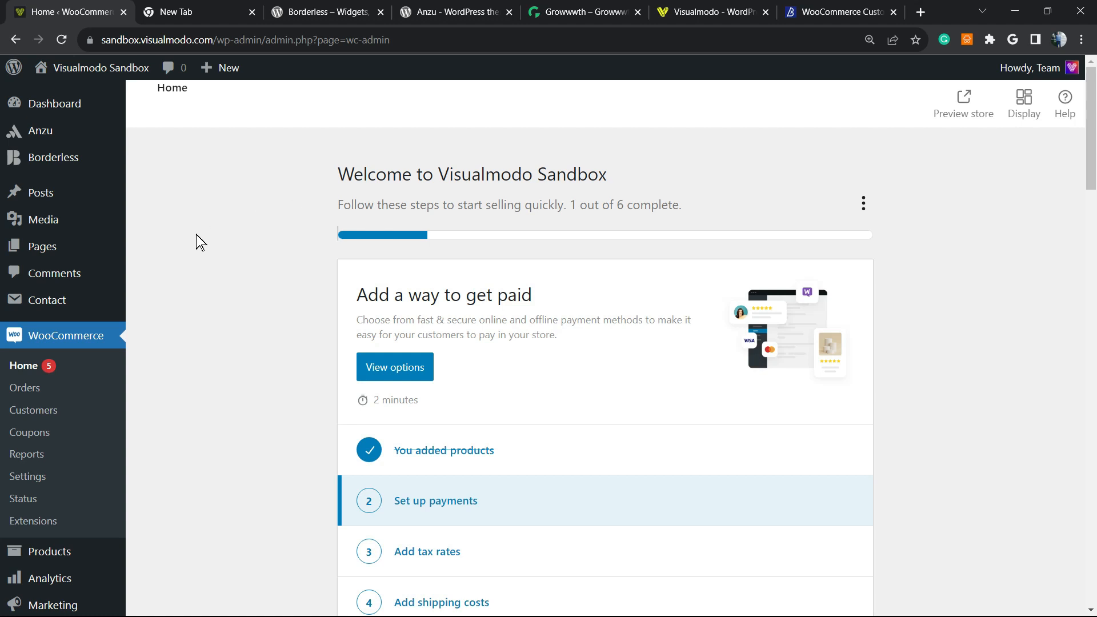
mouse_move(80, 341)
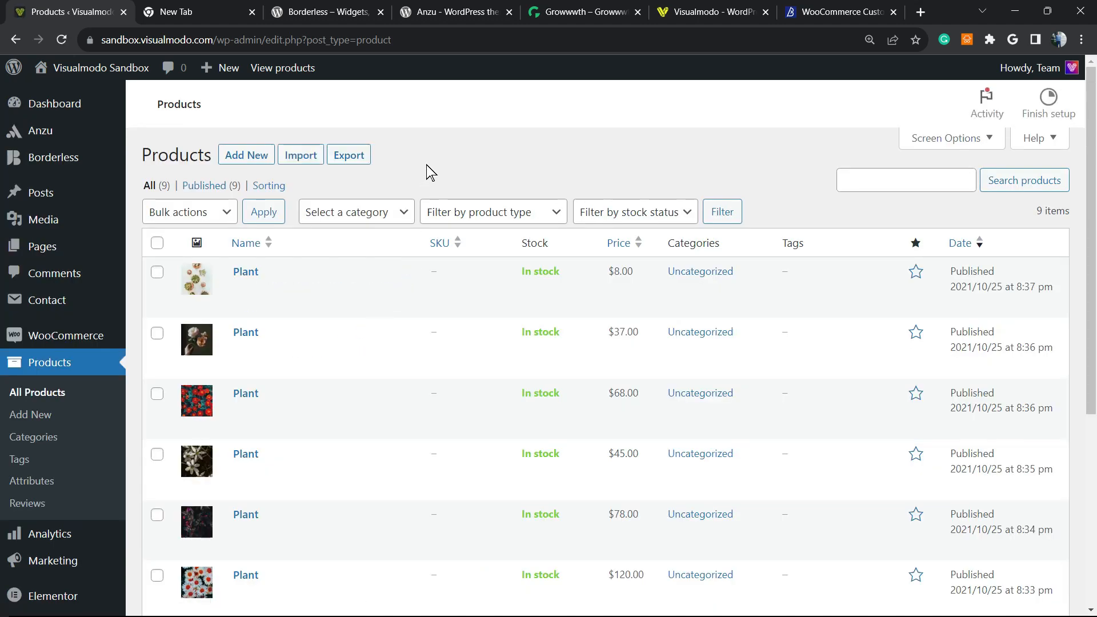
mouse_move(356, 212)
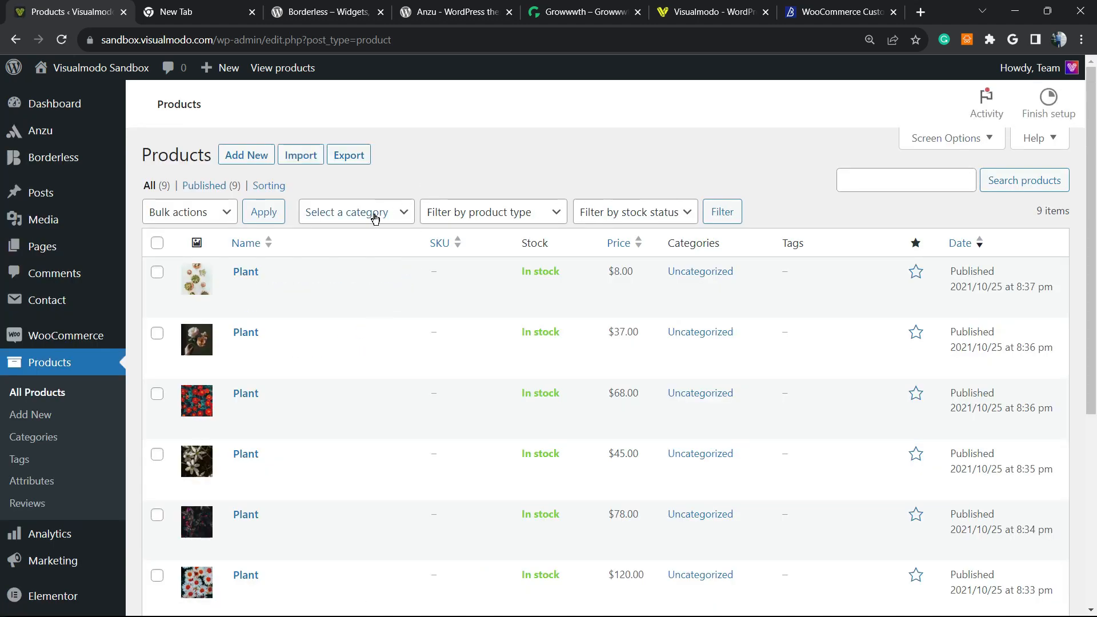
mouse_move(245, 332)
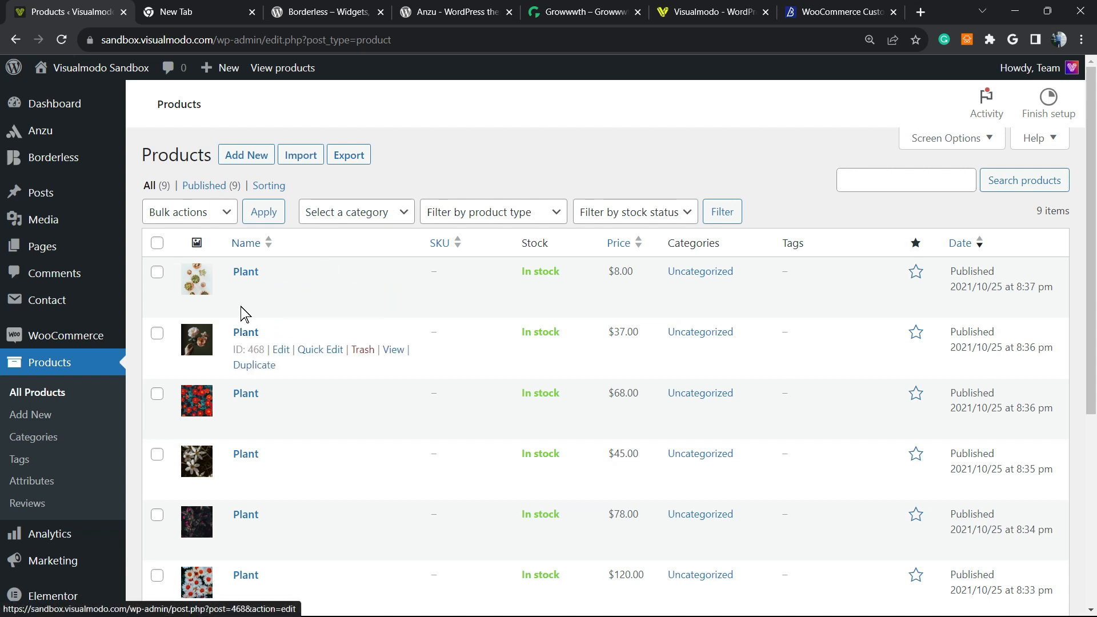
mouse_move(203, 287)
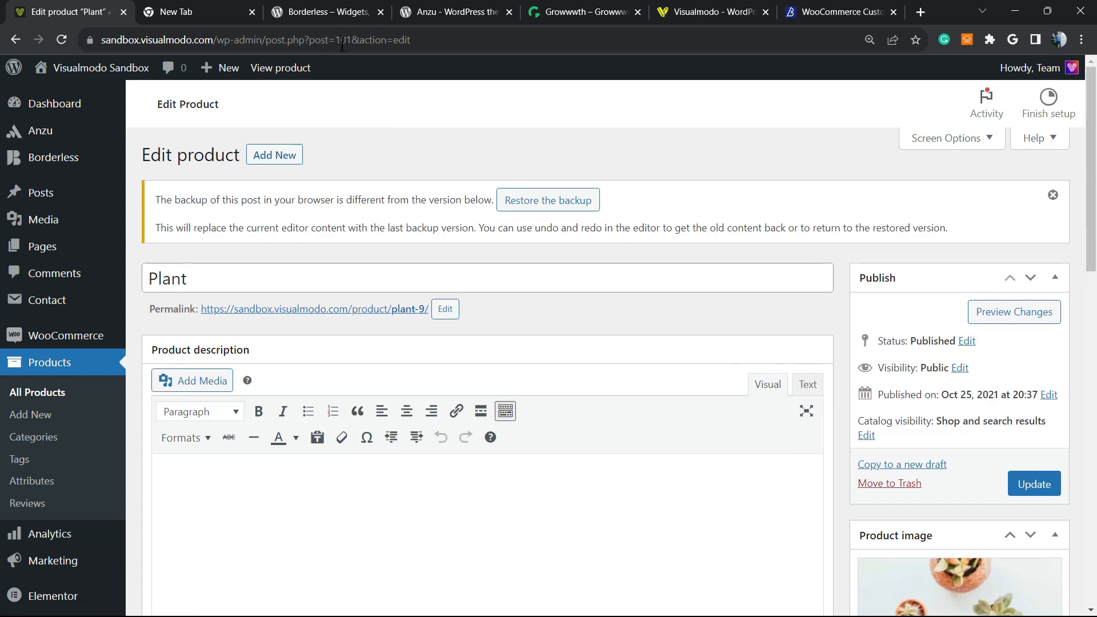
- Note the product's ID from the address and check its SKU under the Inventory settings
click(252, 40)
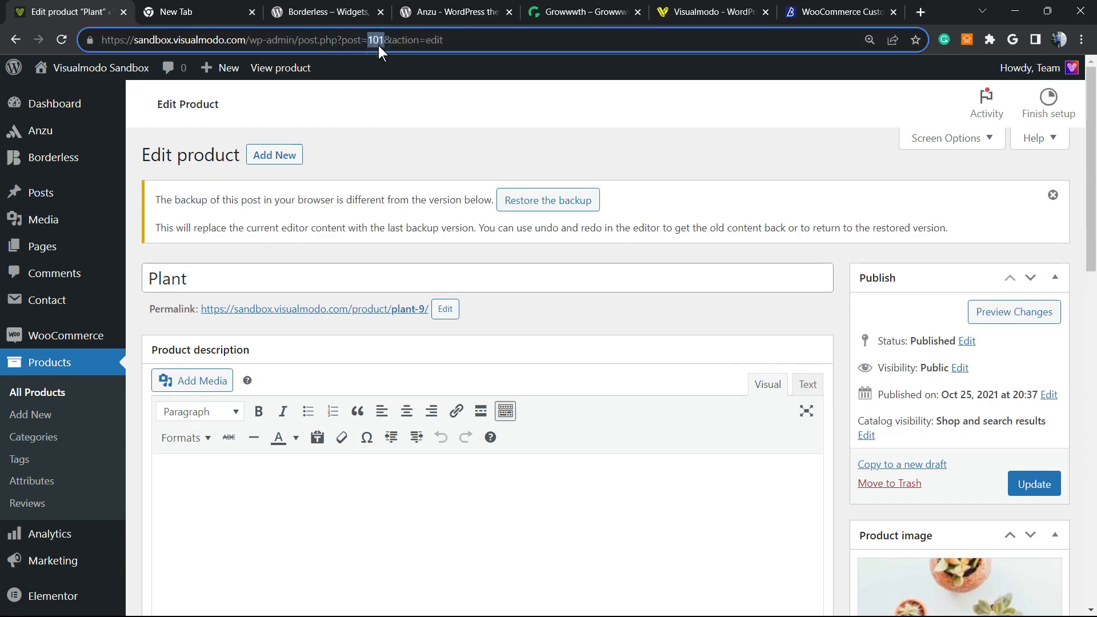
scroll(down, 3)
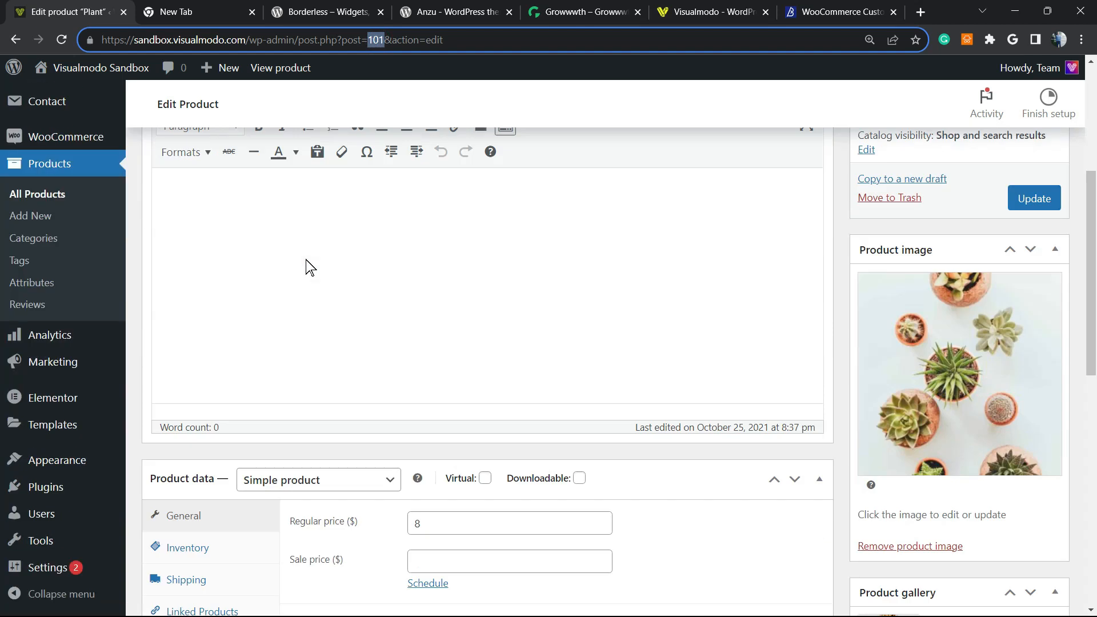
scroll(down, 3)
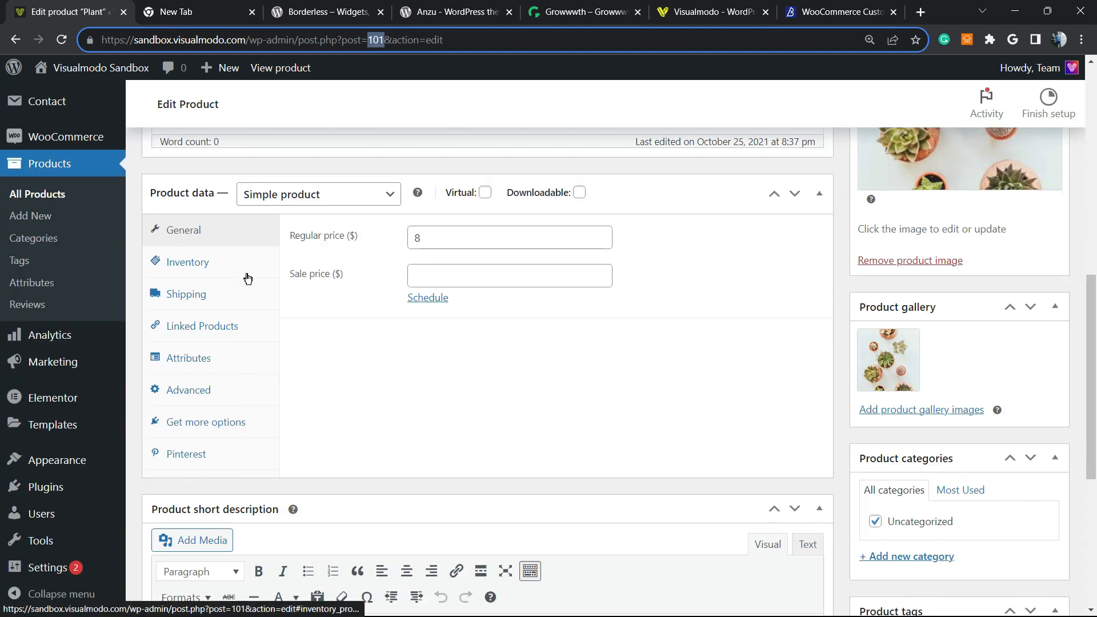
mouse_move(399, 320)
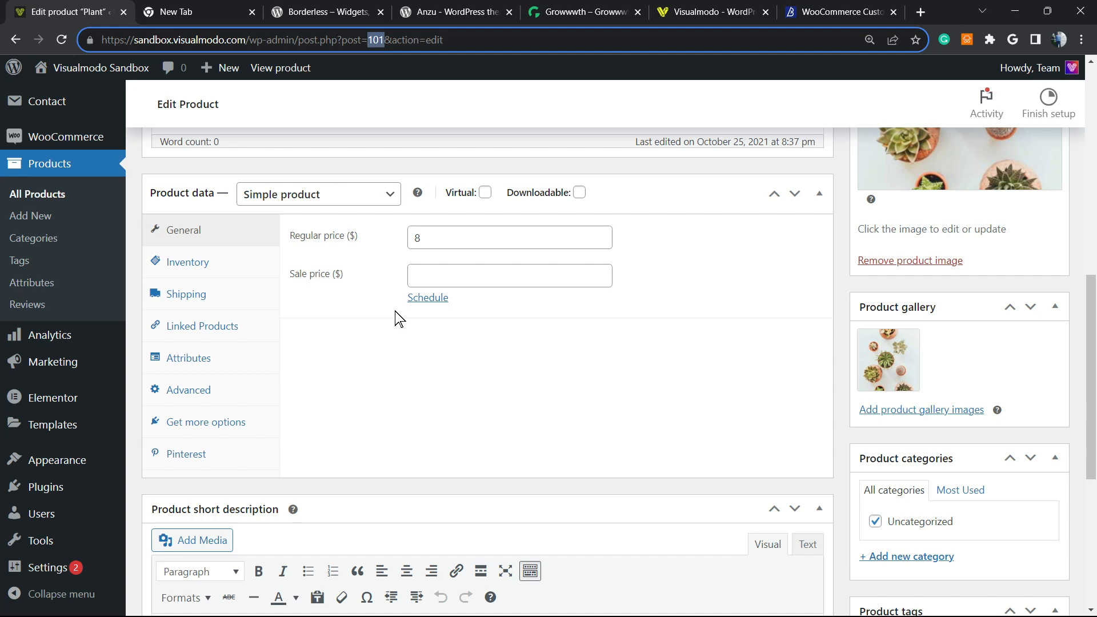
mouse_move(237, 273)
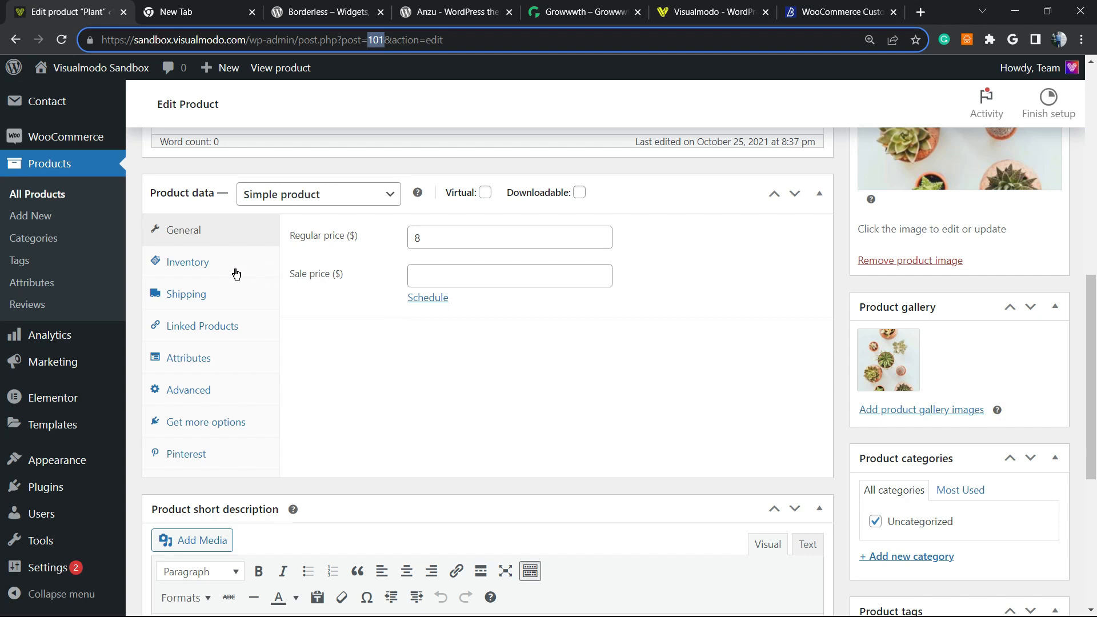
click(188, 261)
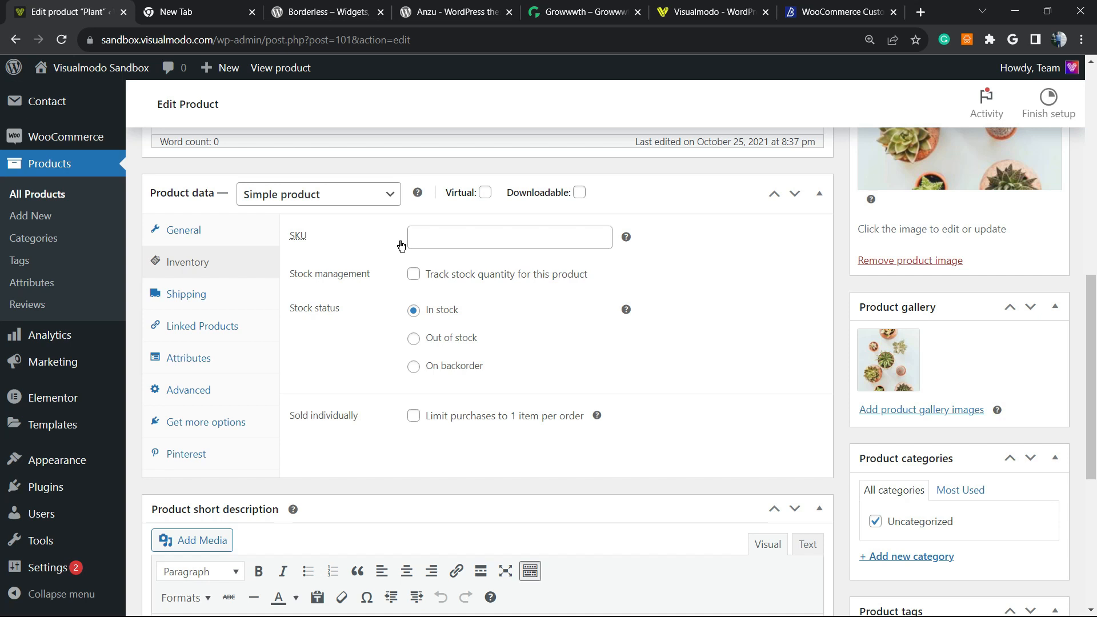
click(508, 237)
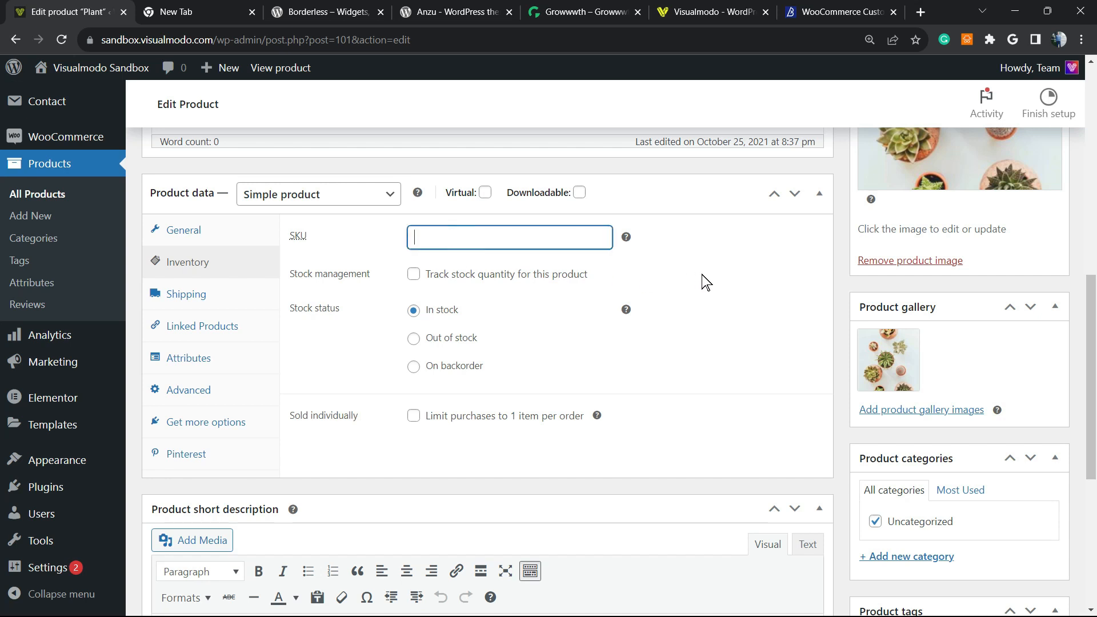
scroll(up, 3)
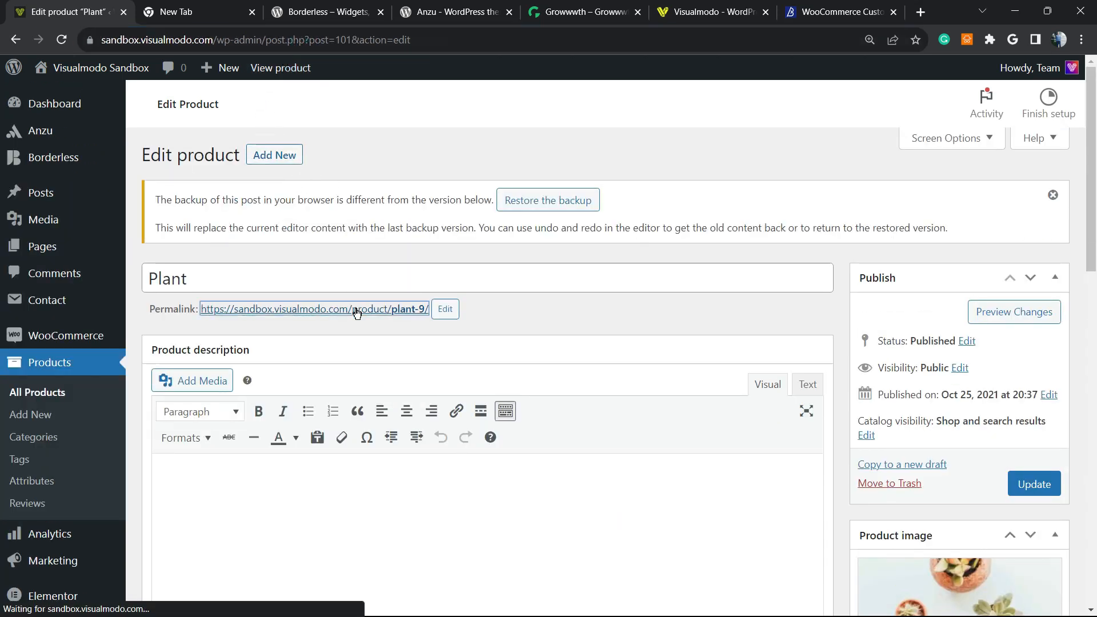
- View the $8.00 Plant on the live store, then bring up the new tab holding the add-to-cart link for product 25
click(313, 309)
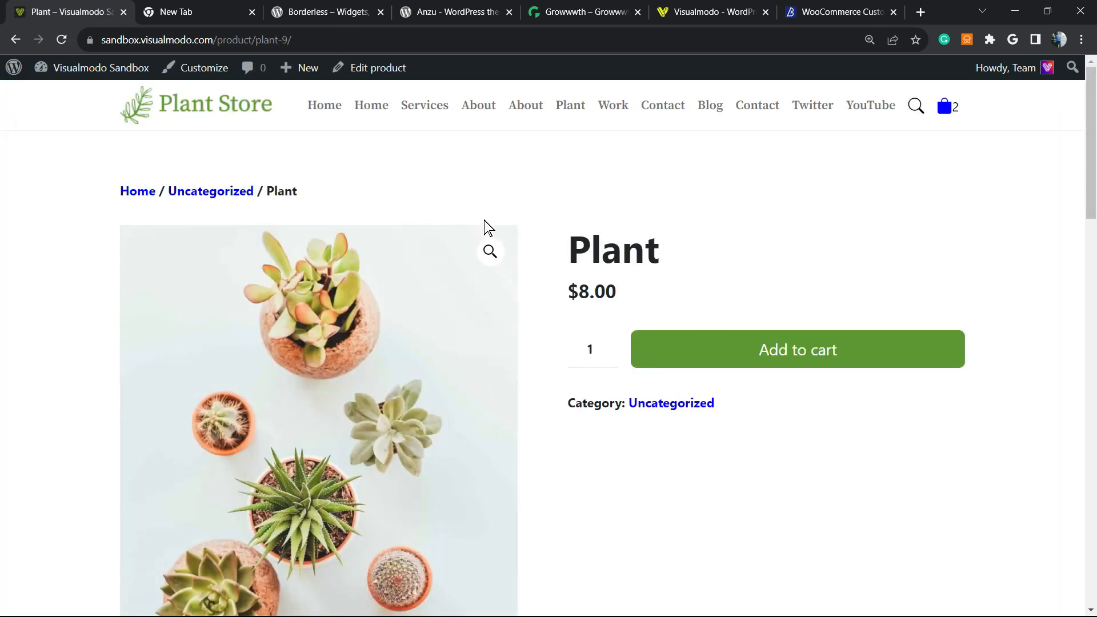
click(195, 11)
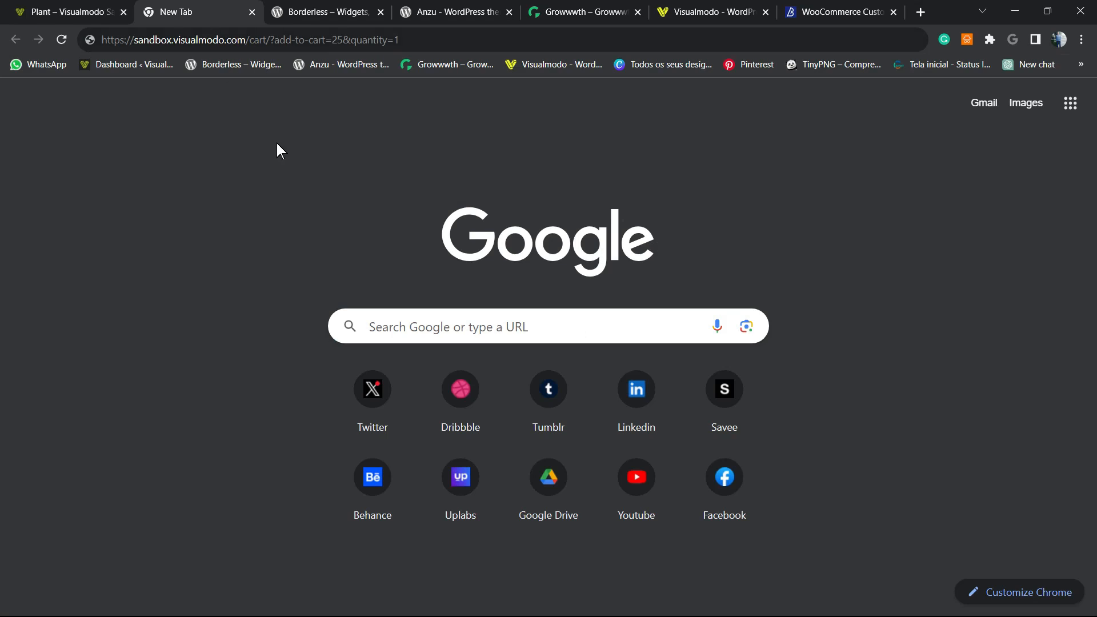
- Replace product ID 25 with 101 in the add-to-cart link and load it, adding a Plant to the cart
click(248, 40)
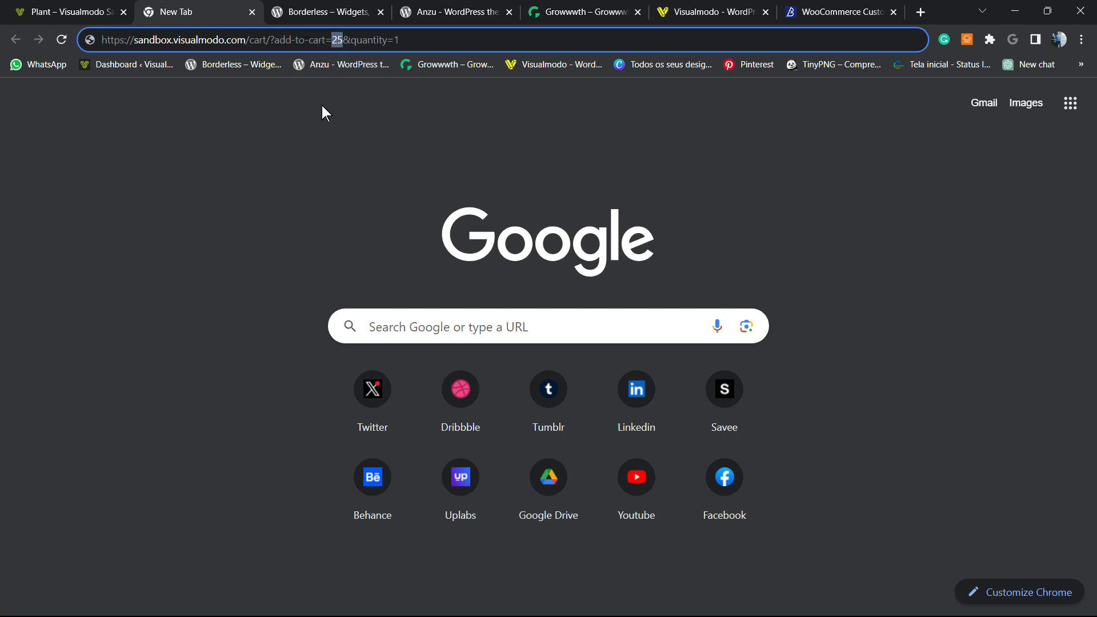
text(101)
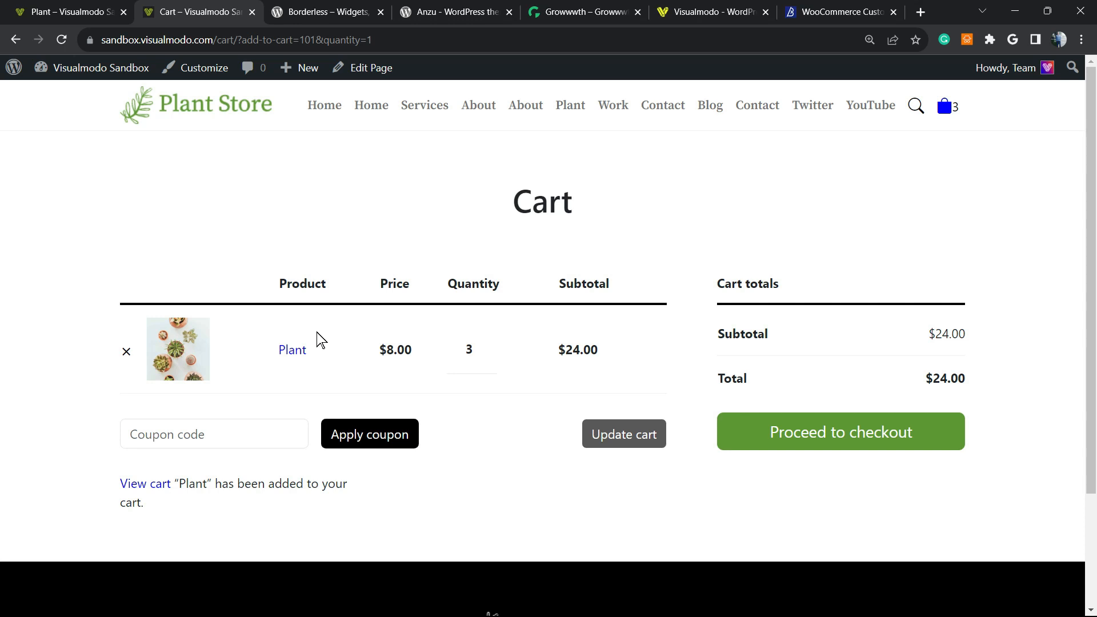
mouse_move(127, 351)
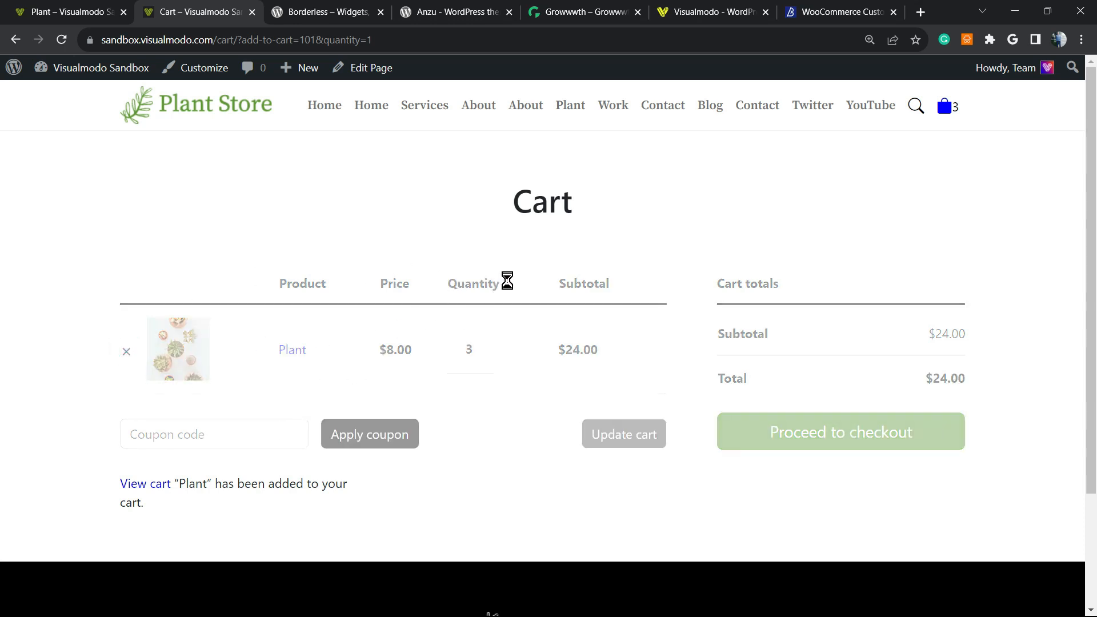
- Remove Plant from the cart and reload the add-to-cart link, leaving a single $8.00 Plant
click(126, 351)
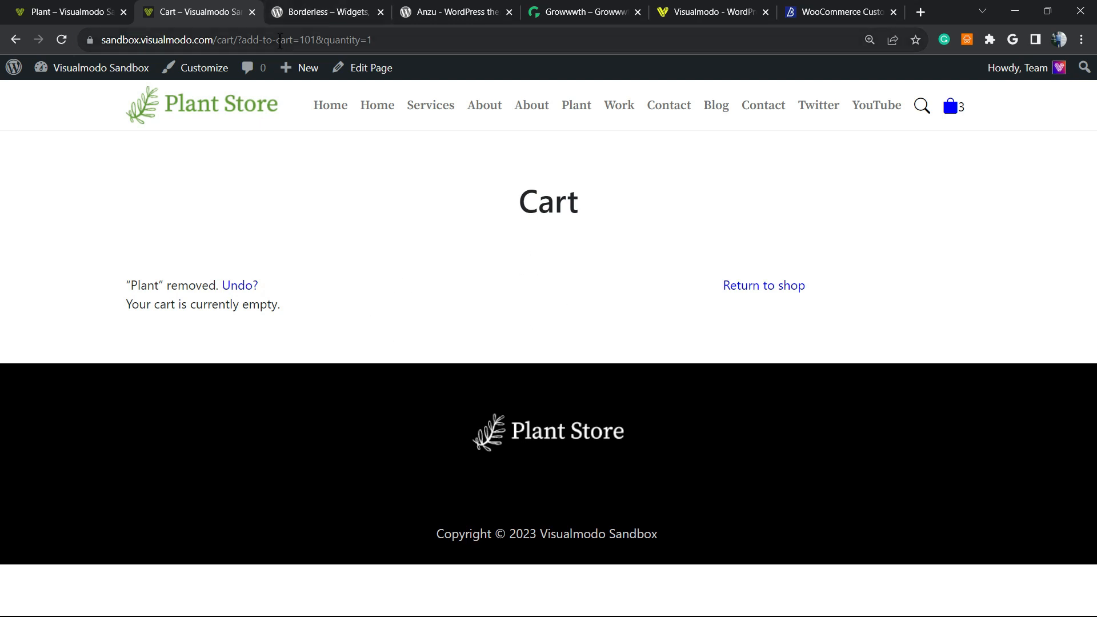
click(306, 68)
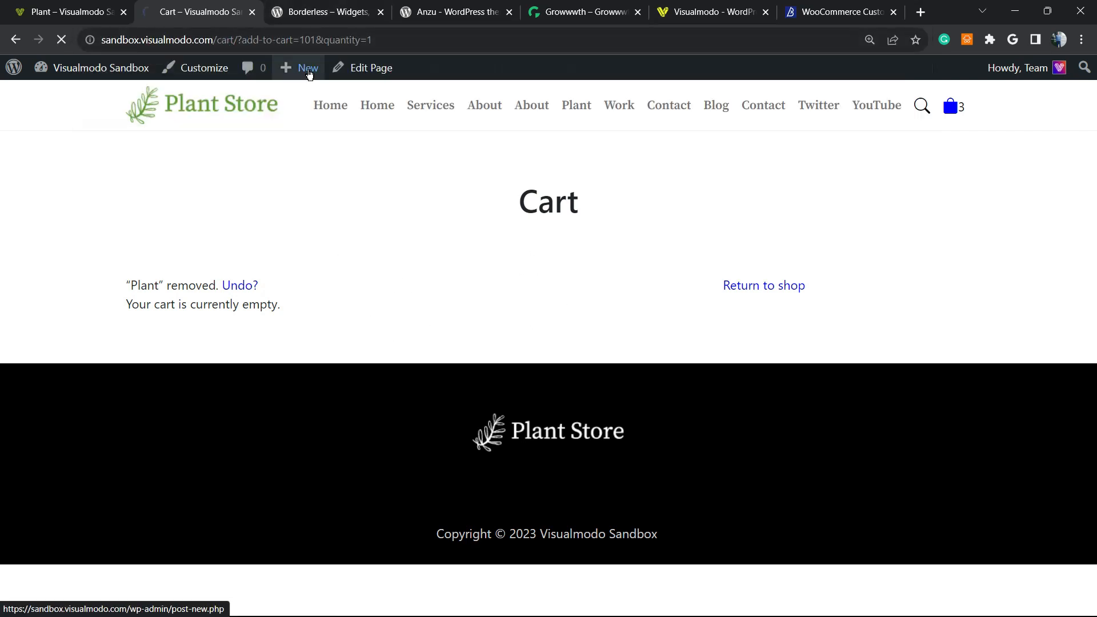
click(239, 285)
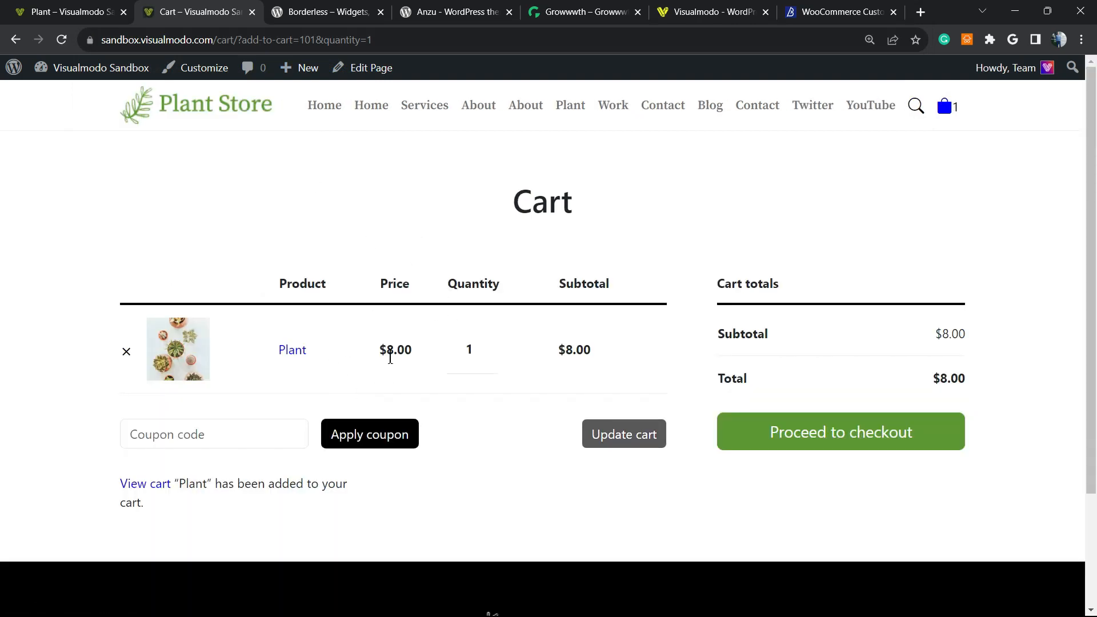
- Return to the Plant product tab and go to the Visualmodo Sandbox site dashboard
click(292, 349)
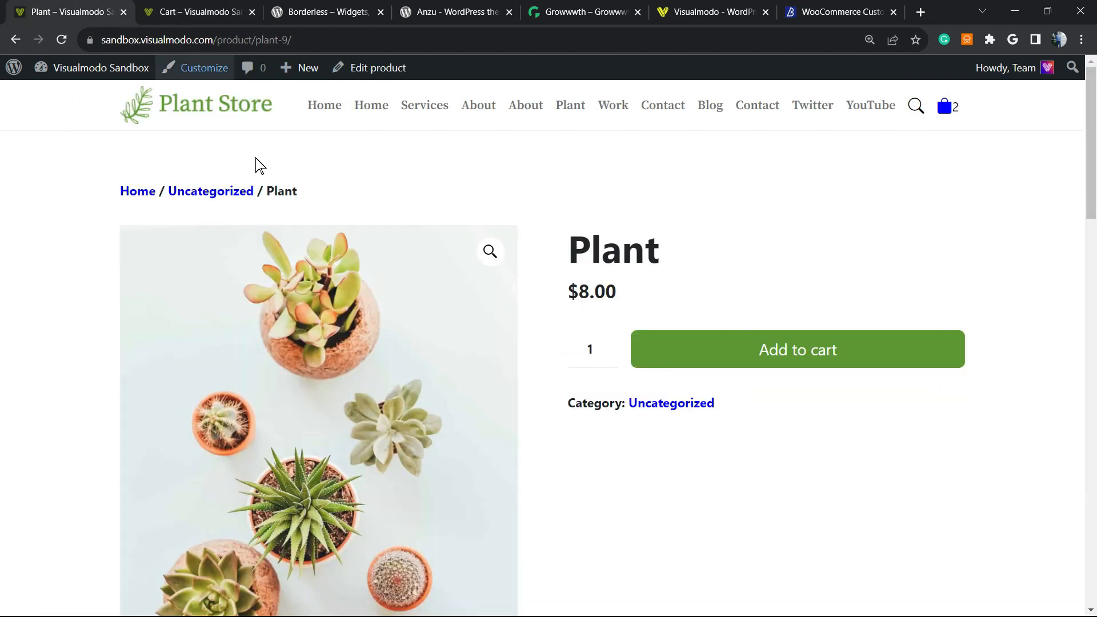
click(100, 67)
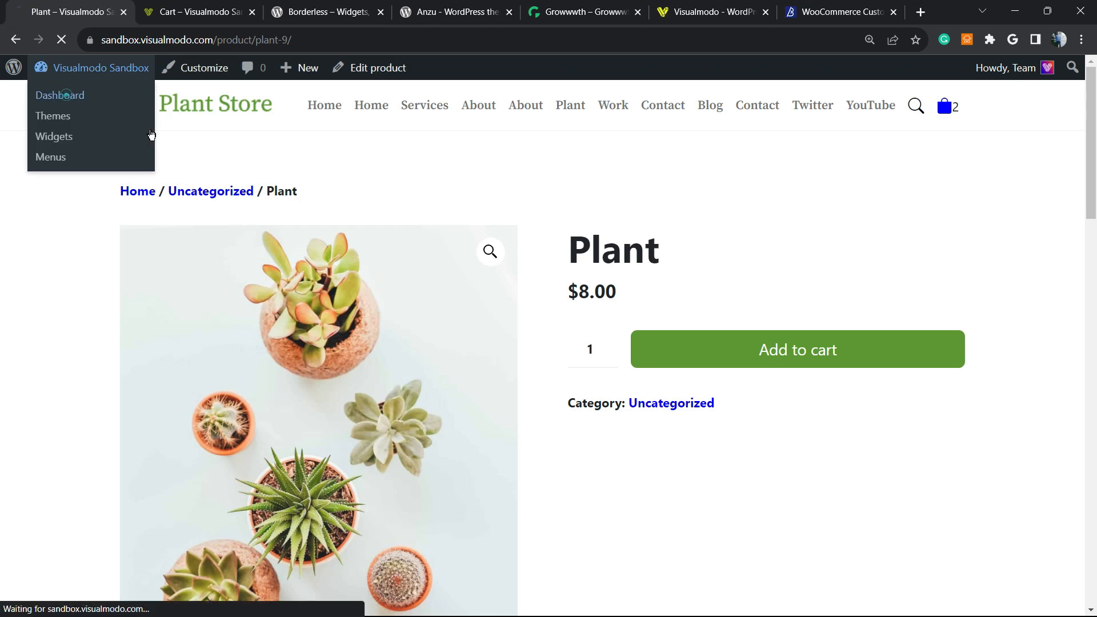
click(59, 95)
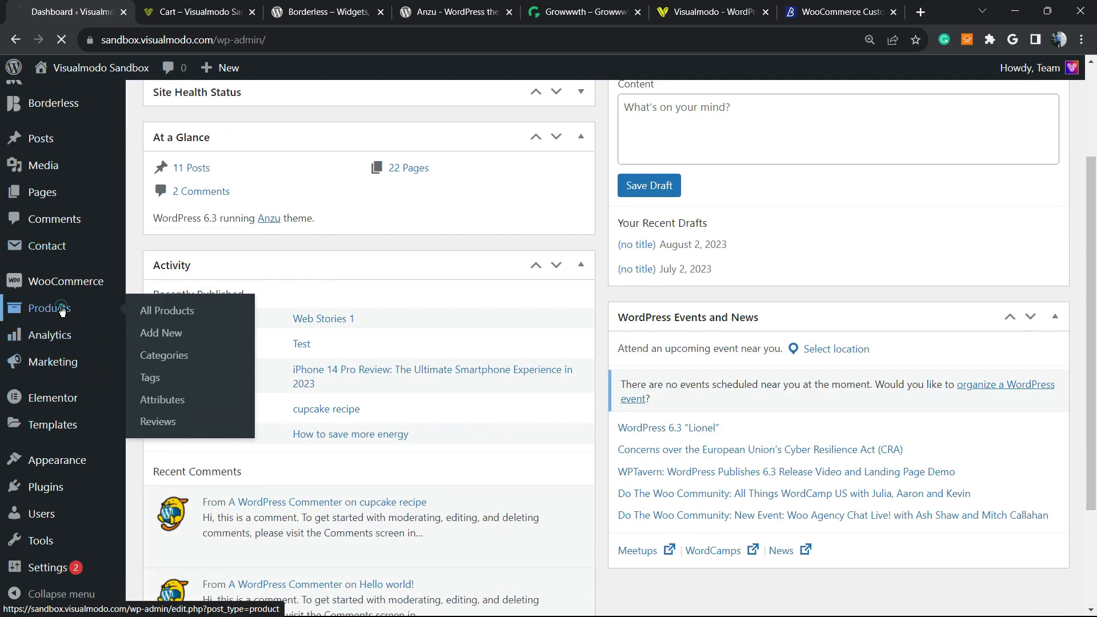
- Pick out the $37.00 Plant's ID 468 in the All Products list, then return to the cart tab
click(167, 309)
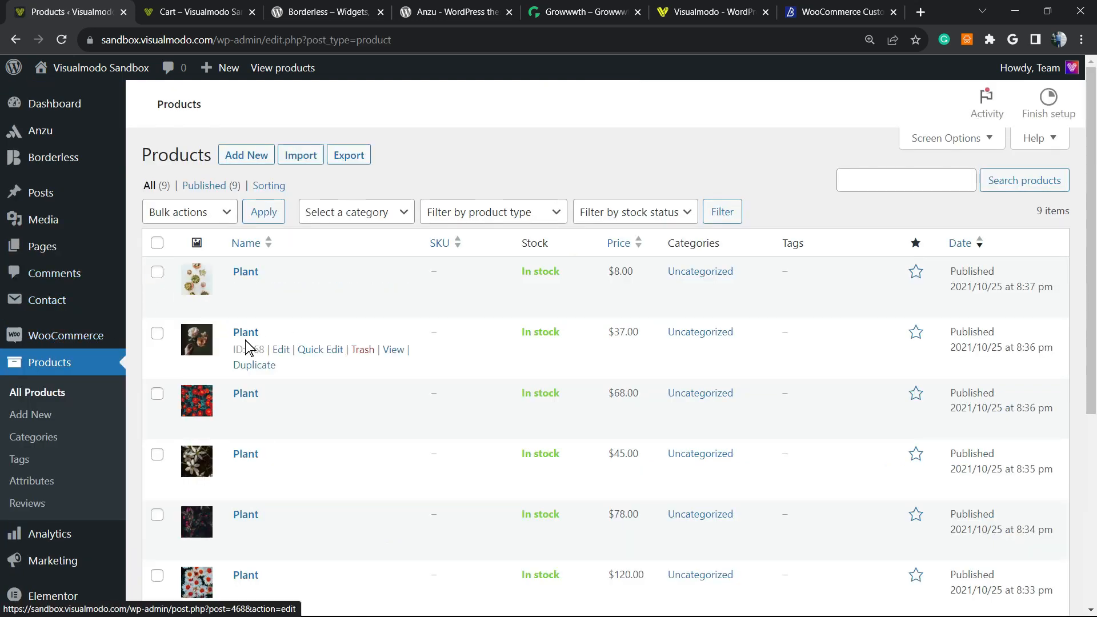
double_click(255, 349)
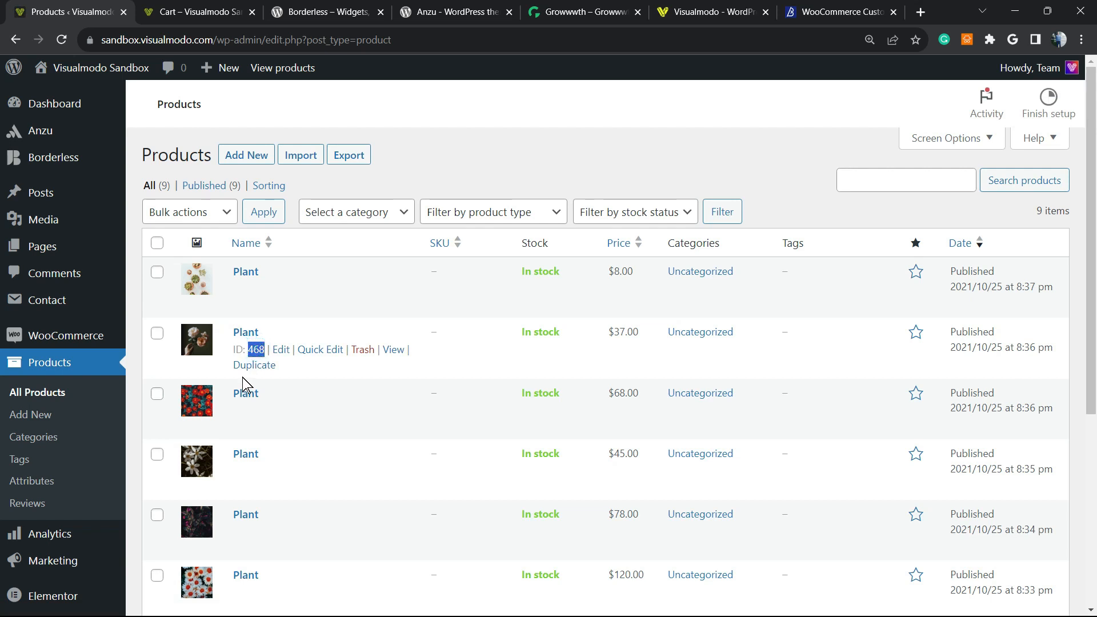
click(198, 12)
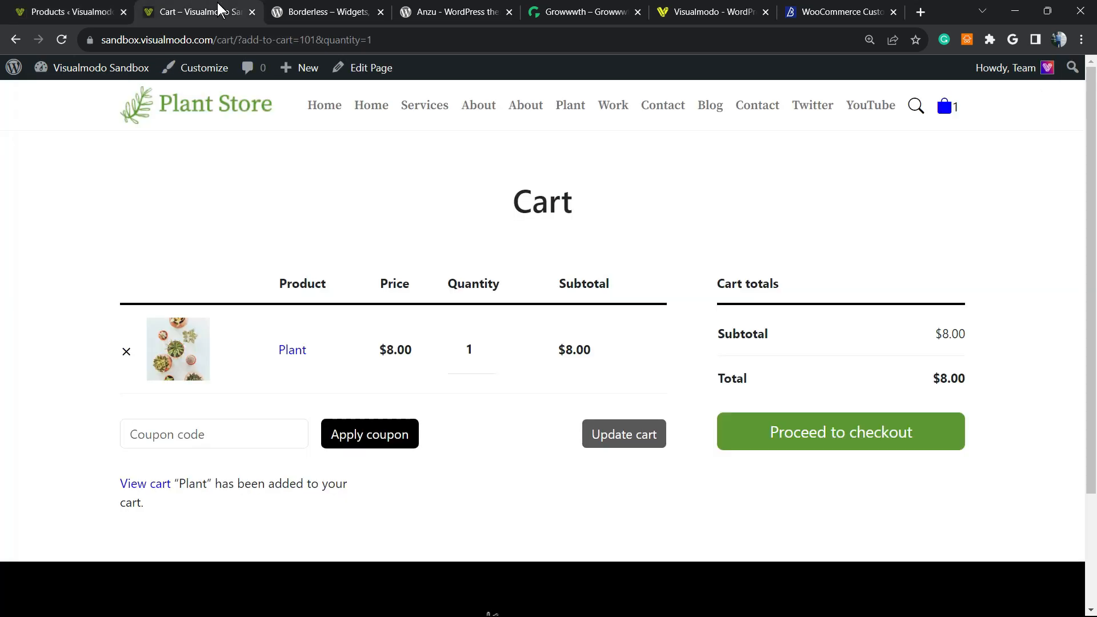
- Load the add-to-cart link with ID 468, putting the $37.00 Plant in the cart for a $45.00 total
click(300, 68)
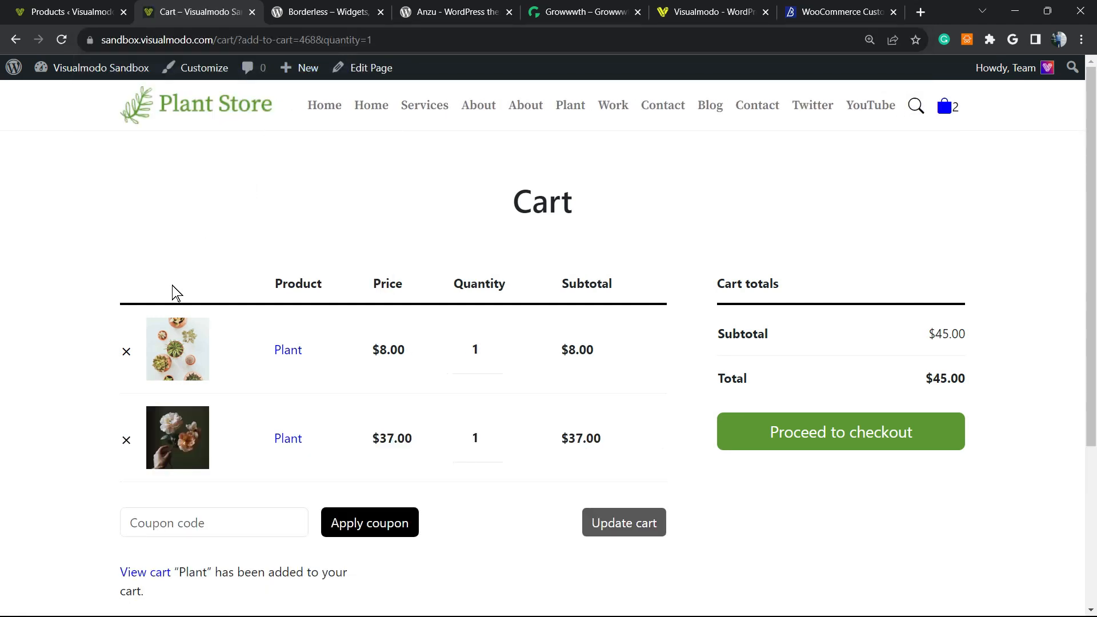
mouse_move(539, 419)
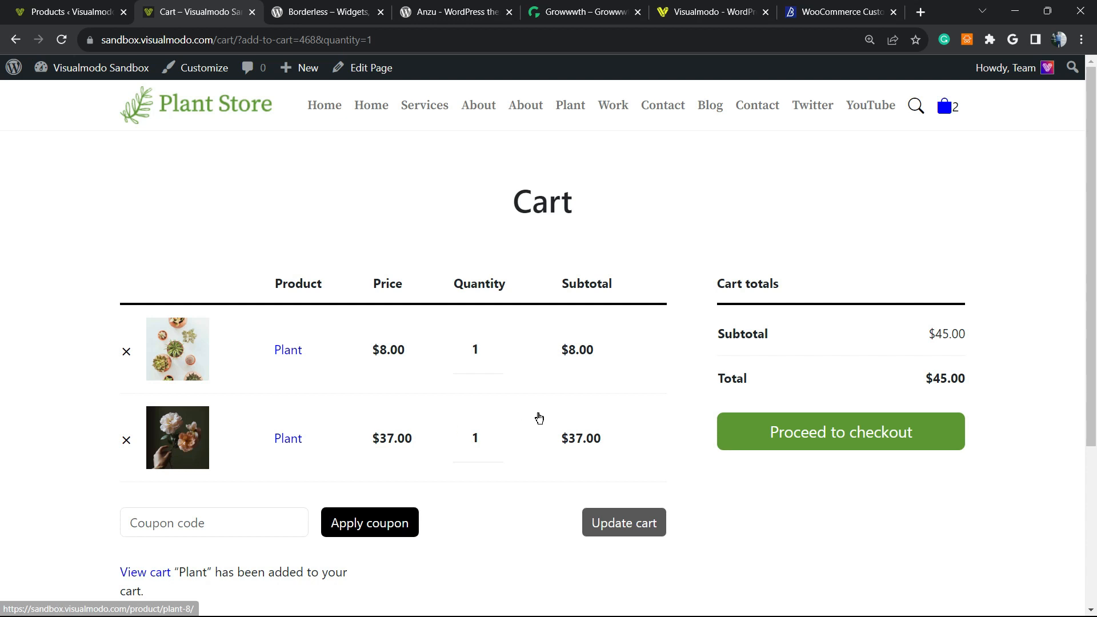
mouse_move(477, 409)
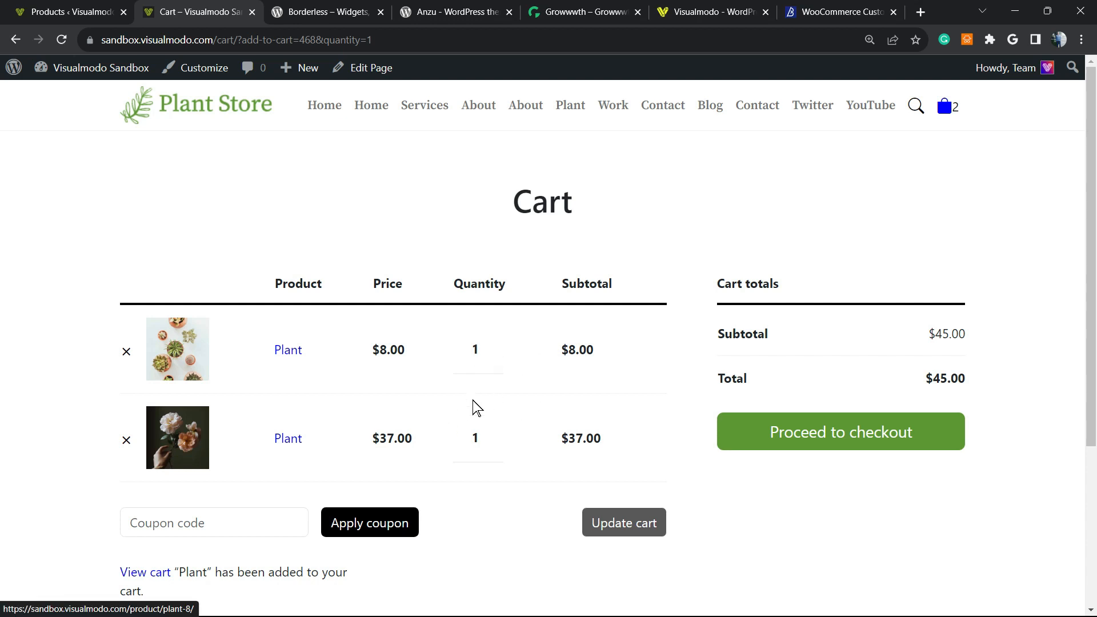
mouse_move(435, 412)
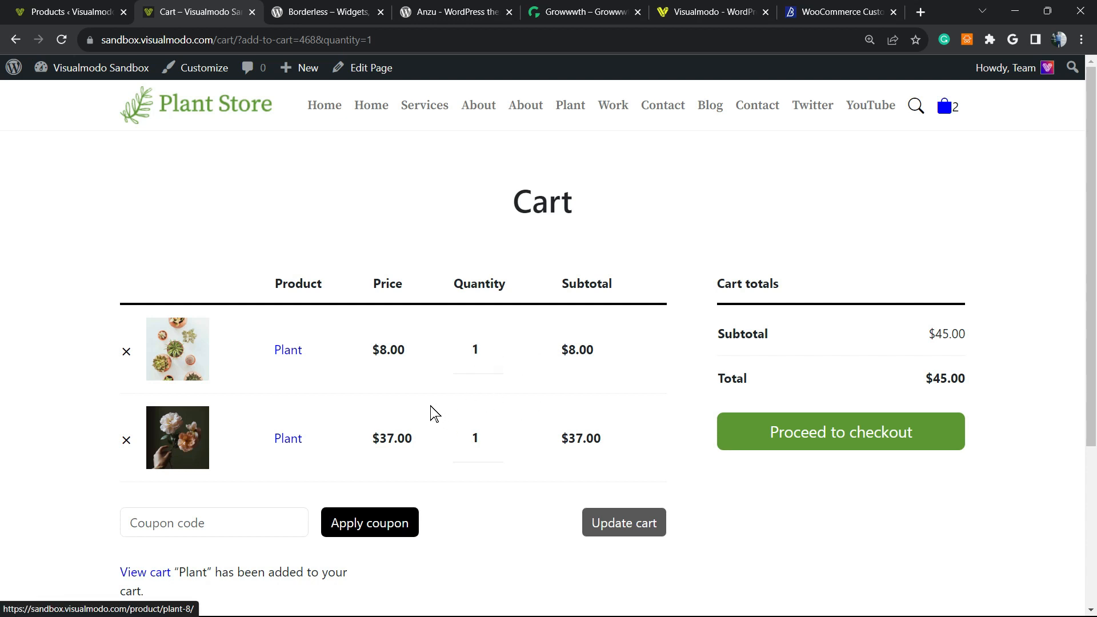
mouse_move(395, 326)
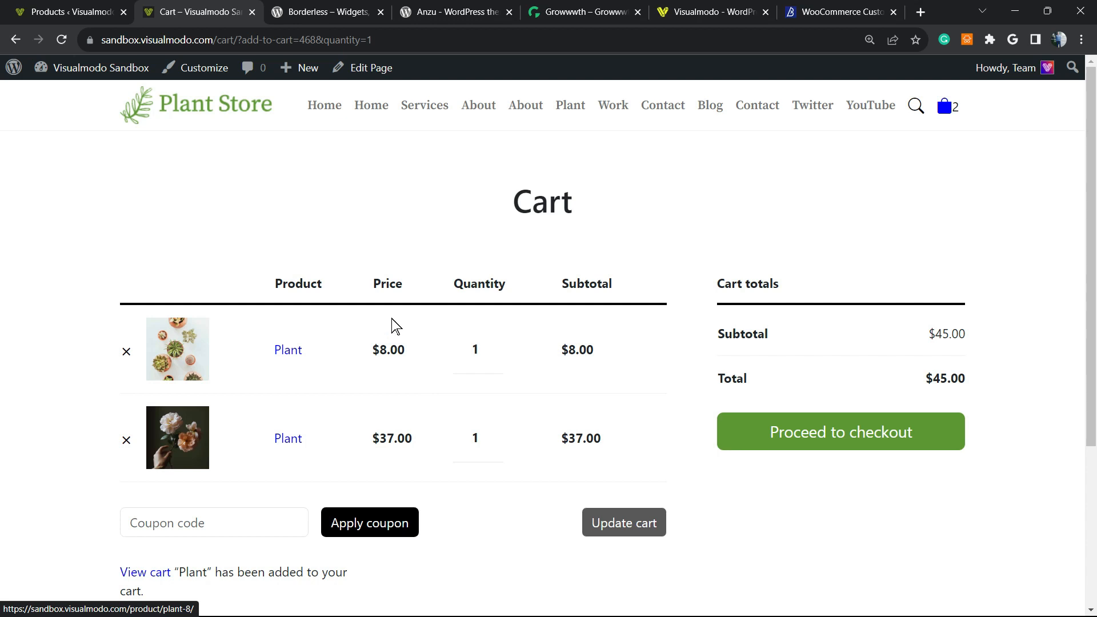
mouse_move(410, 322)
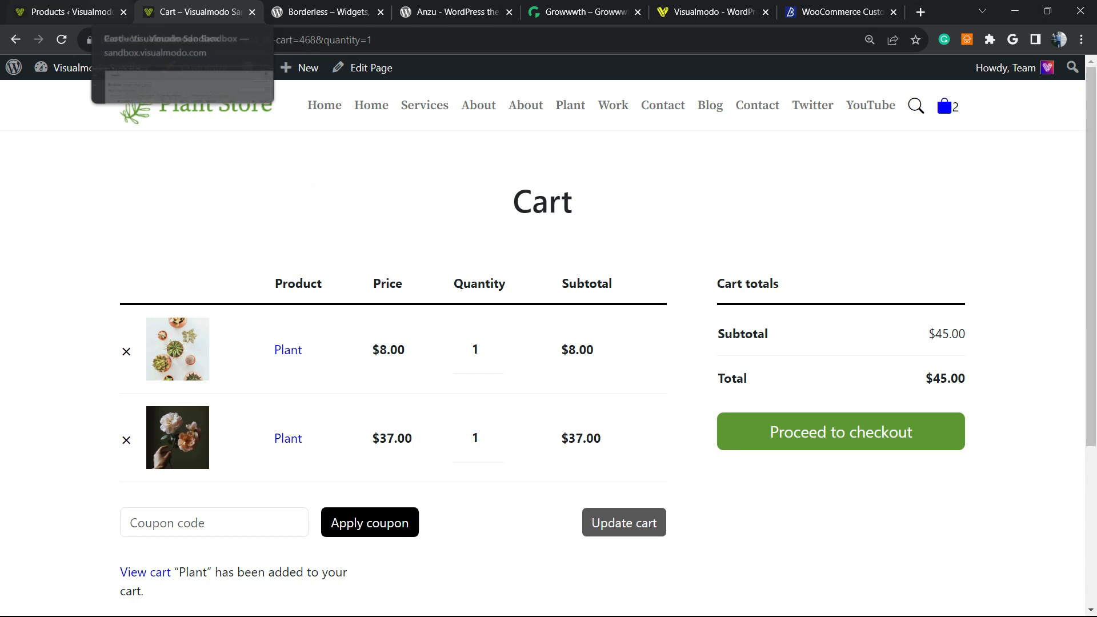
- Return to the Products list showing the nine Plant products
click(66, 11)
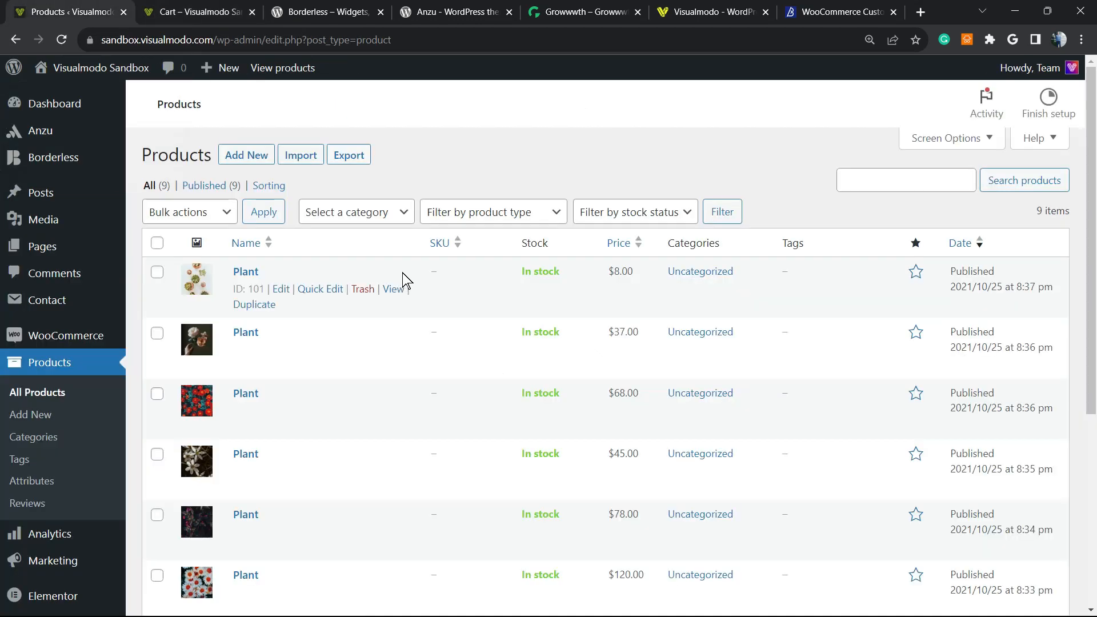
mouse_move(326, 240)
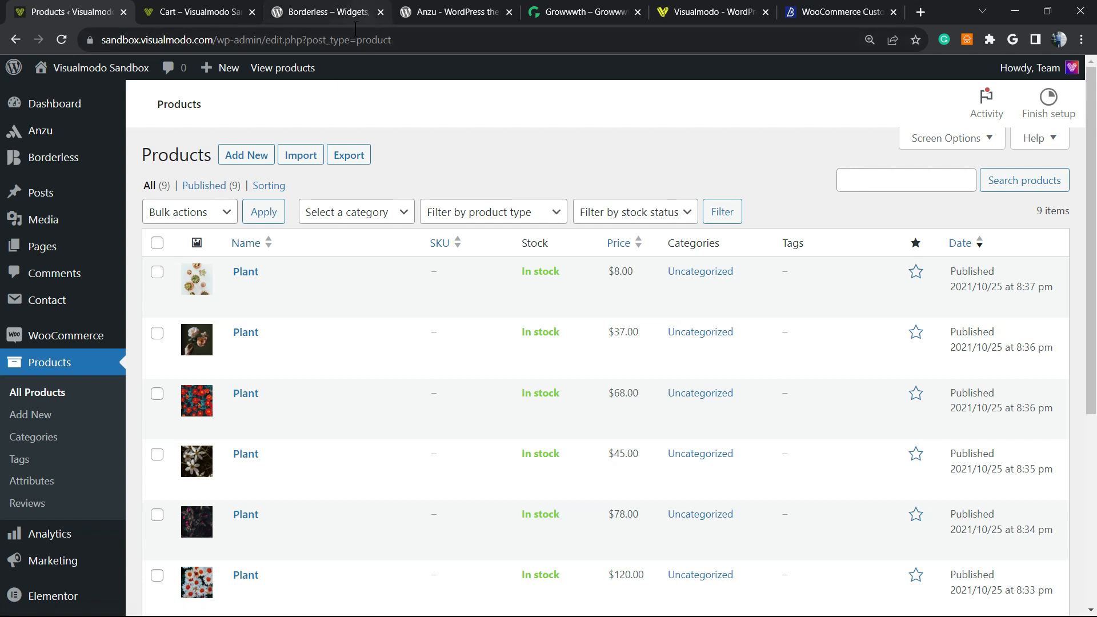
- Look over the Borderless plugin page, highlighting Widgets and Elements in its title, then move to the Anzu theme page
click(326, 11)
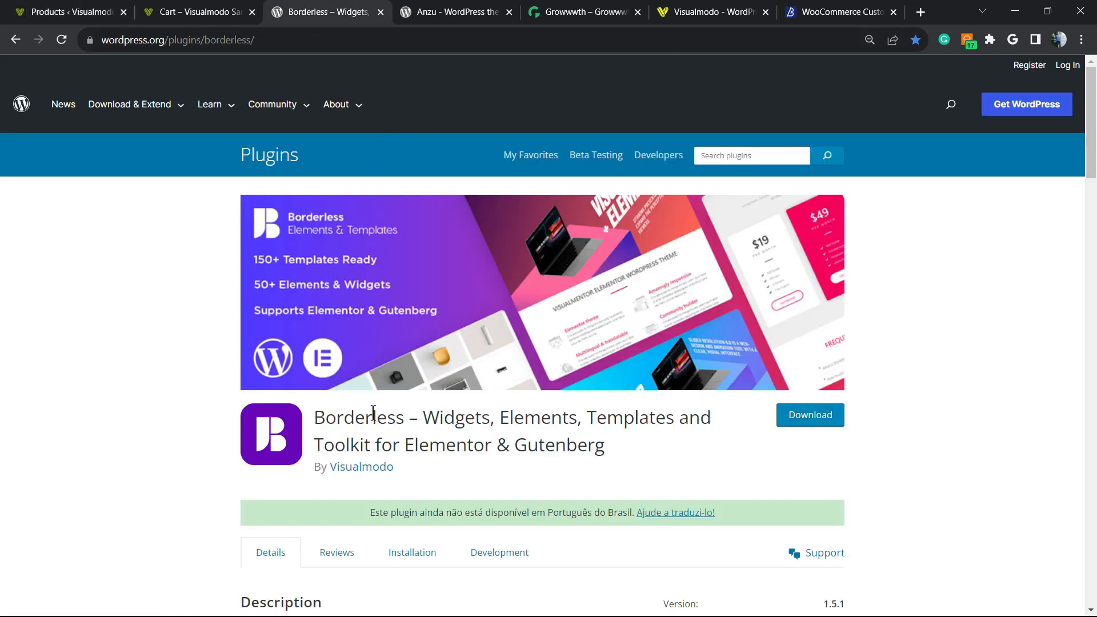
double_click(456, 417)
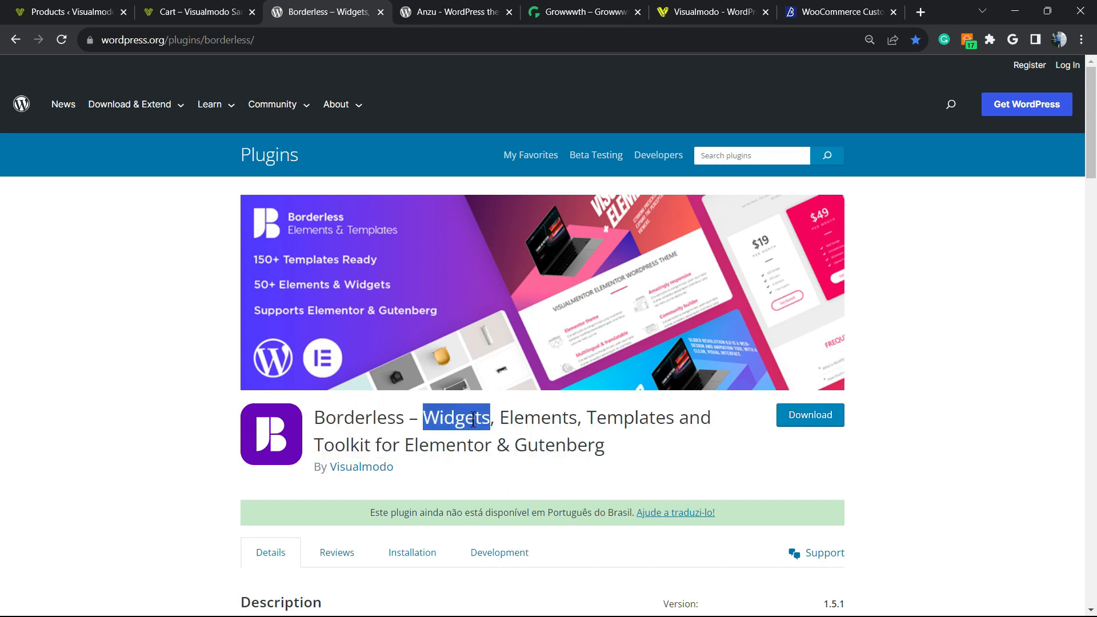
double_click(537, 418)
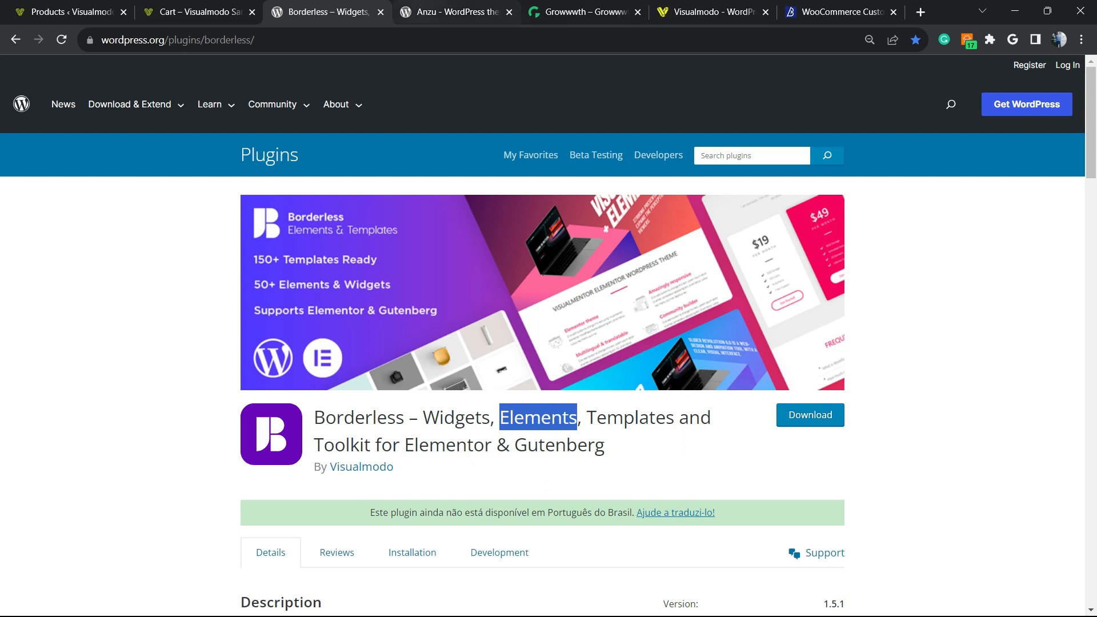
click(455, 11)
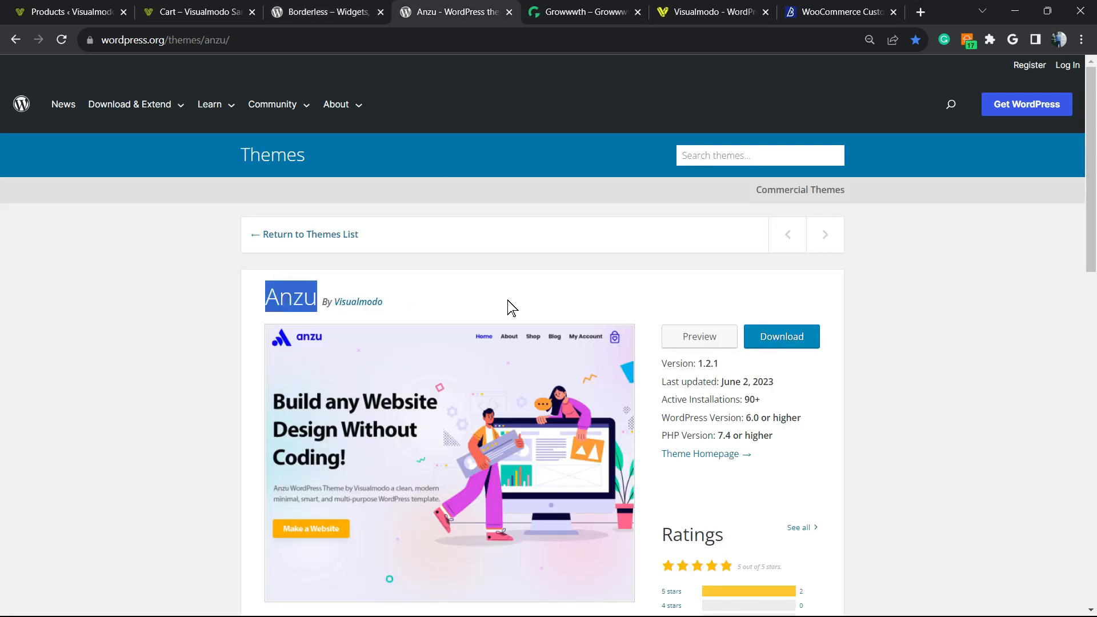
mouse_move(495, 301)
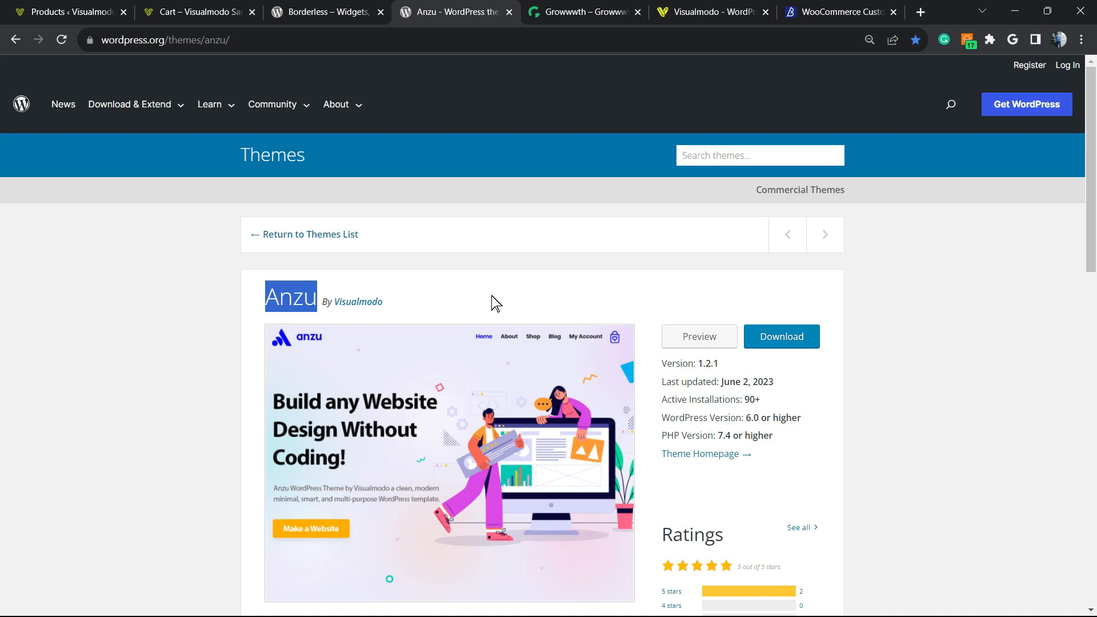
- Show the Growwwth guest posting home page with its growwwth.net address highlighted
click(584, 12)
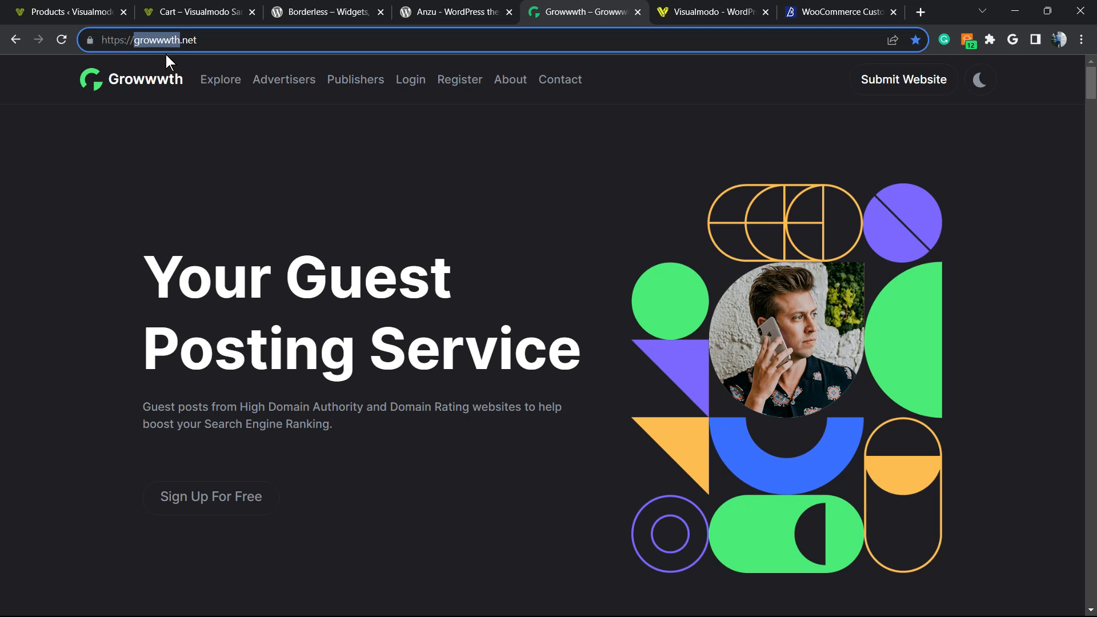
mouse_move(291, 267)
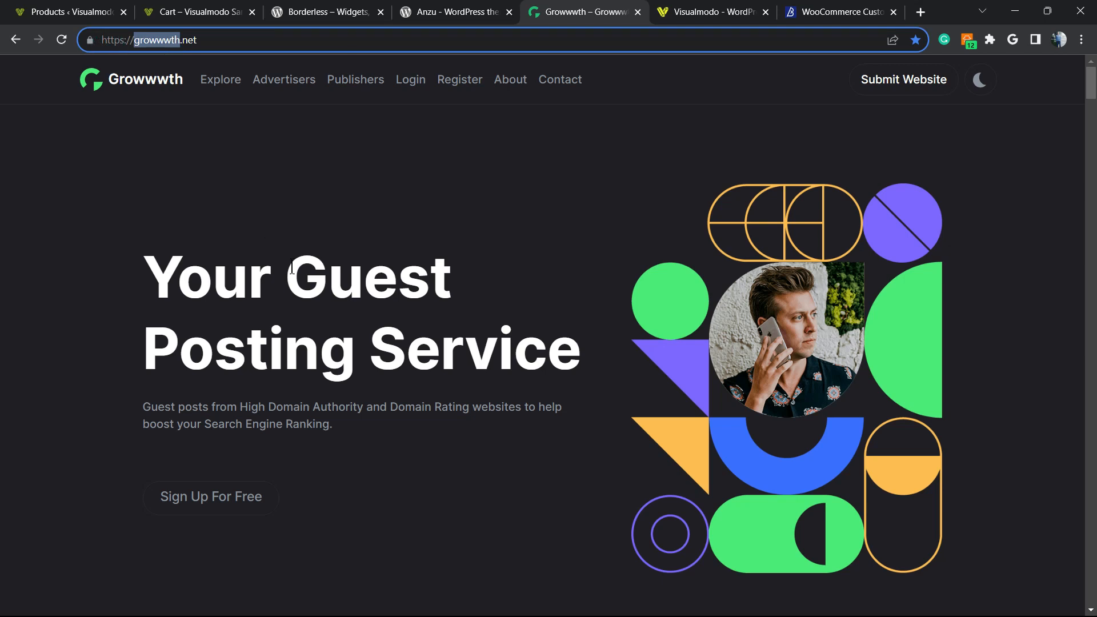
click(220, 79)
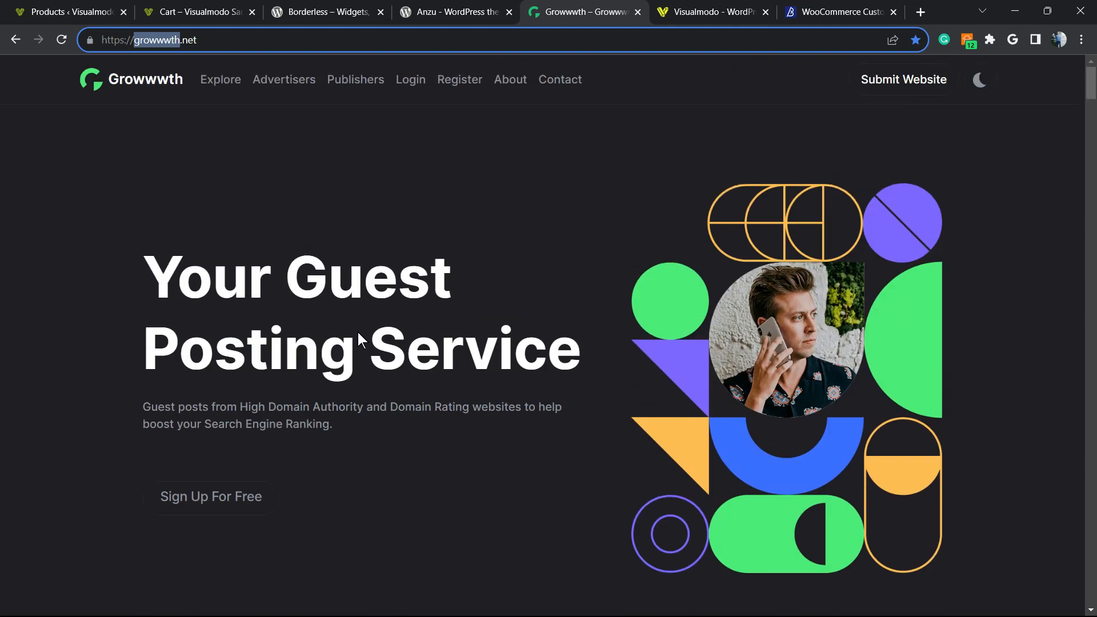
- Browse Visualmodo's Templates Library down through templates such as Farmers Market, Dietitian, Baker and Burger
click(712, 11)
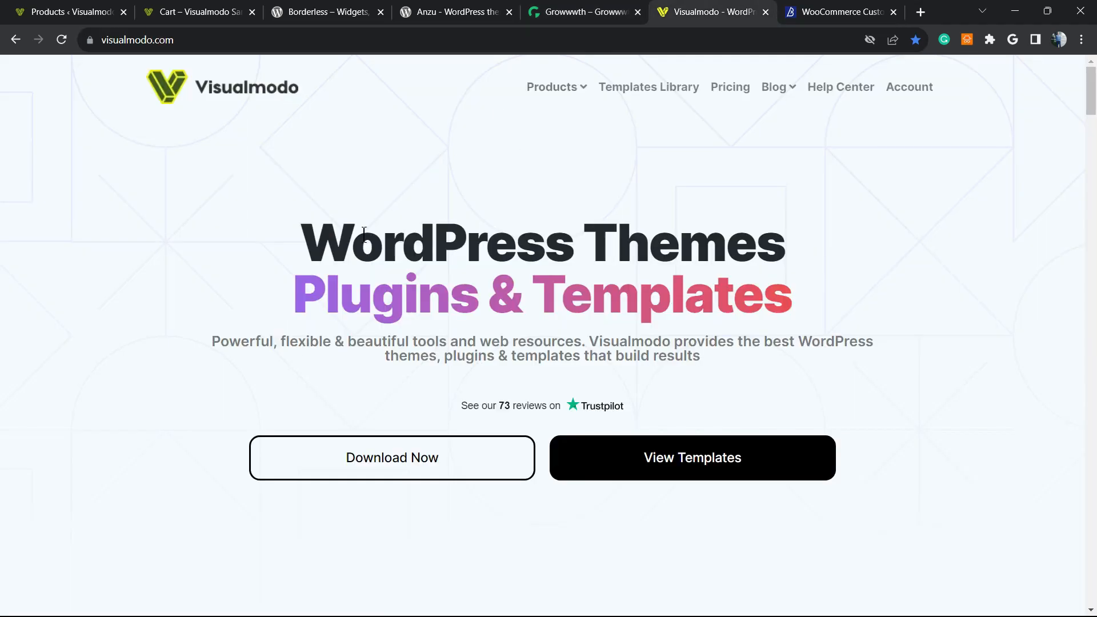
mouse_move(310, 194)
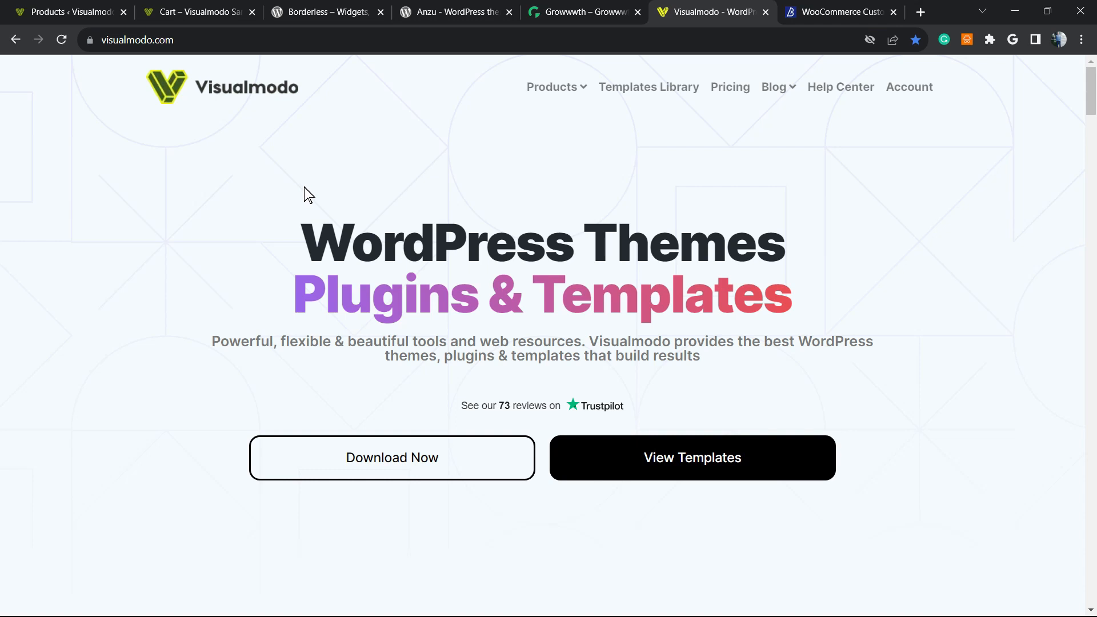
mouse_move(431, 255)
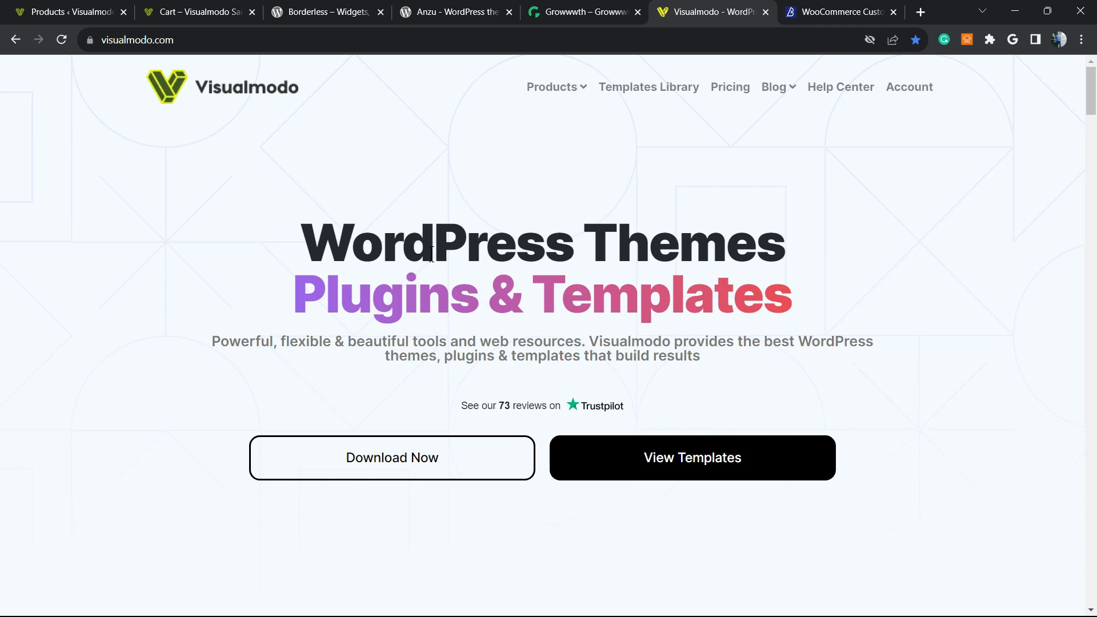
click(647, 86)
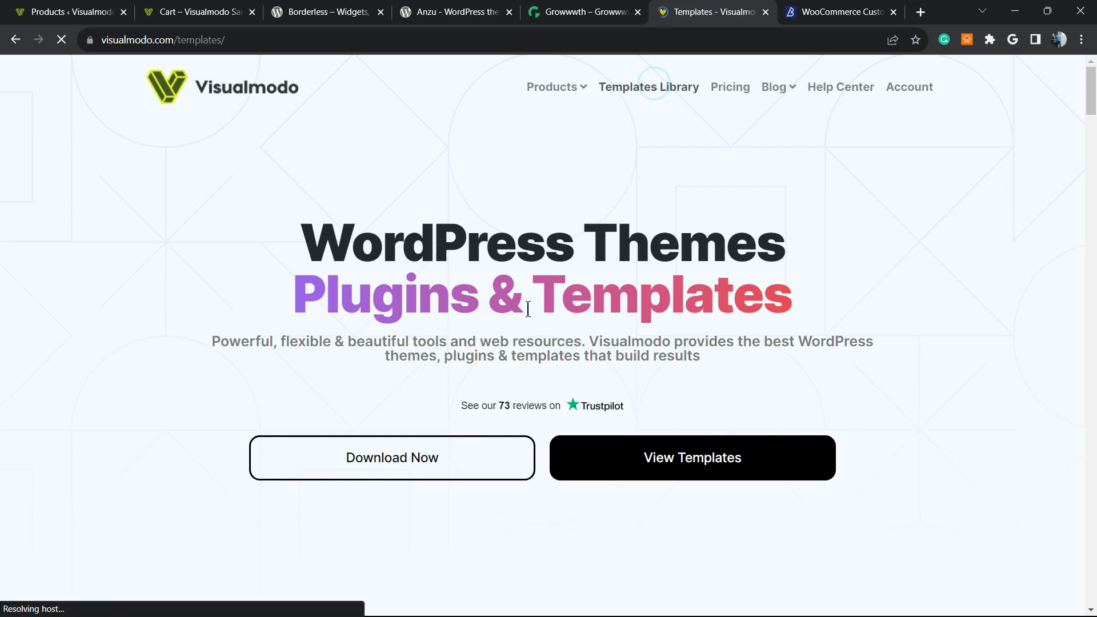
scroll(down, 3)
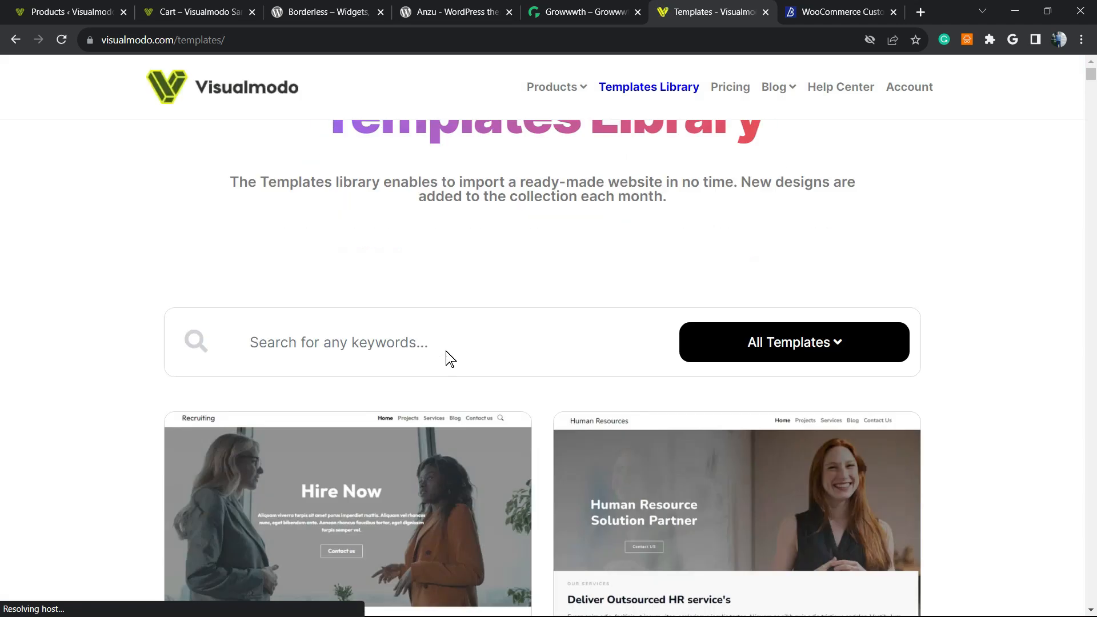
scroll(down, 3)
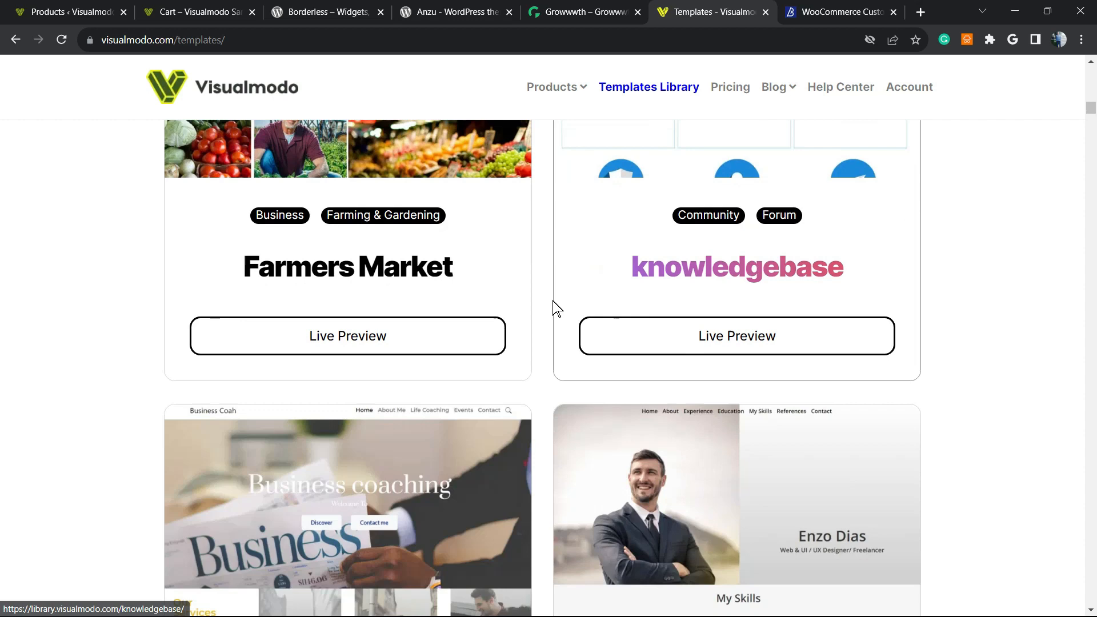
scroll(down, 3)
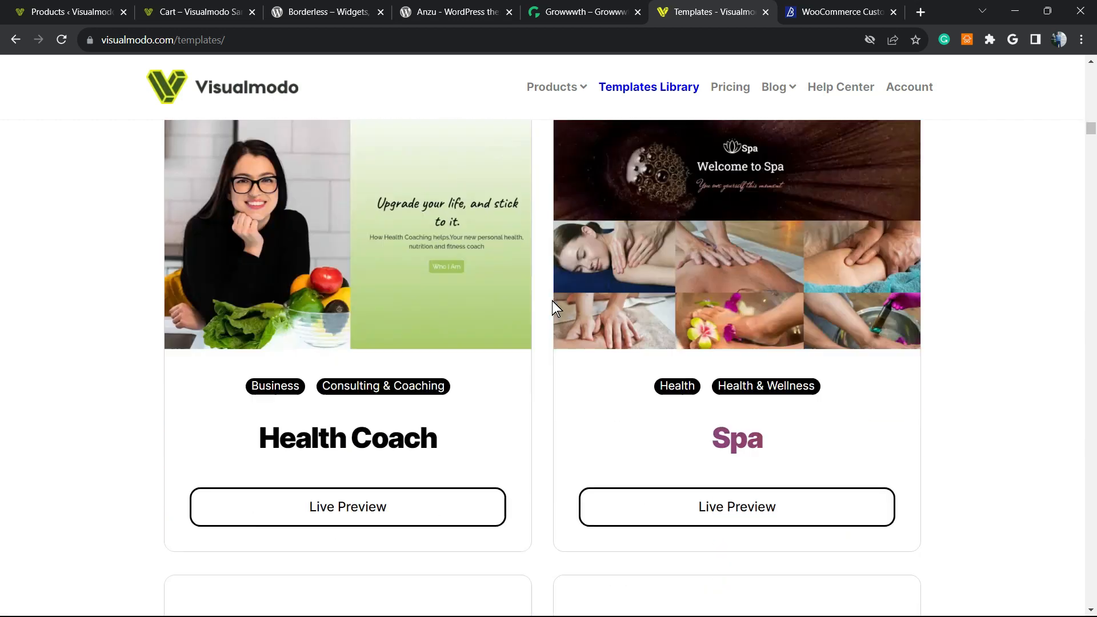
scroll(down, 3)
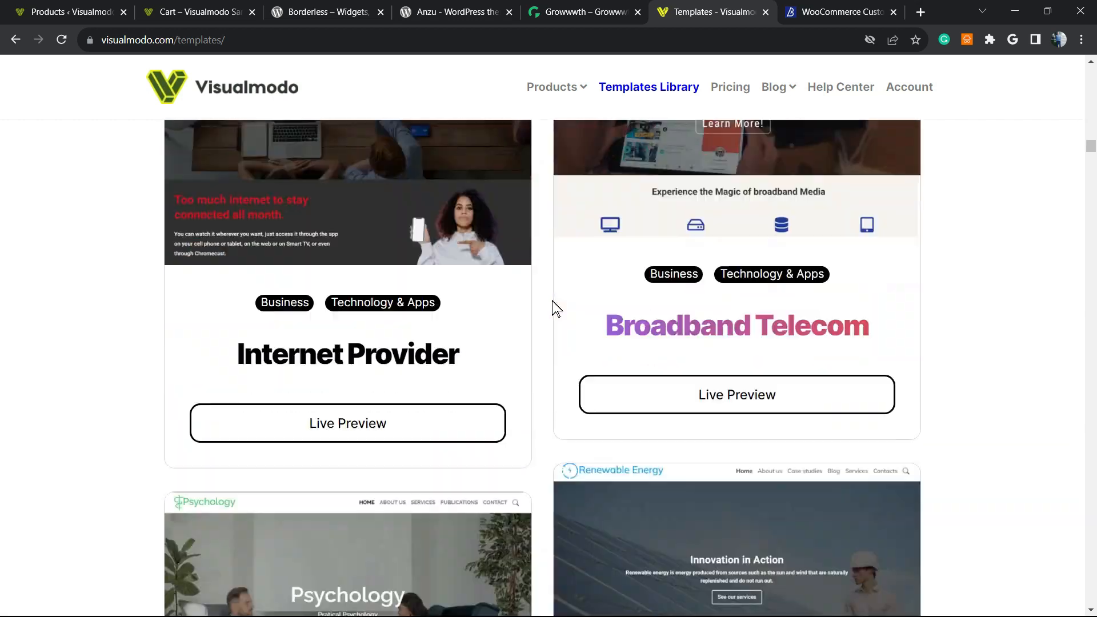
scroll(down, 3)
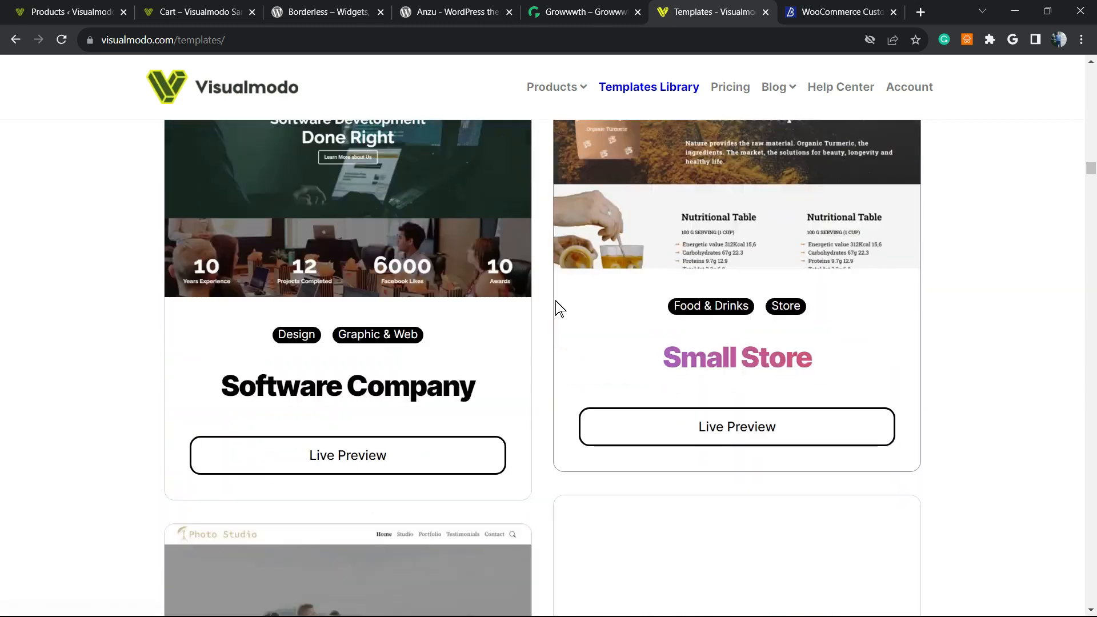
scroll(down, 3)
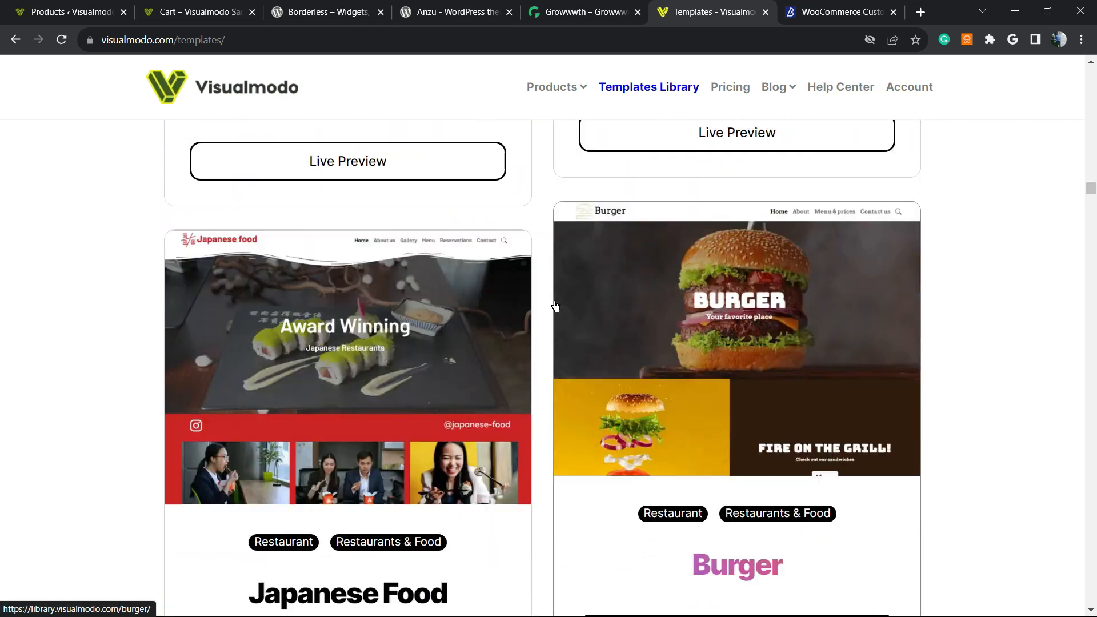
scroll(down, 3)
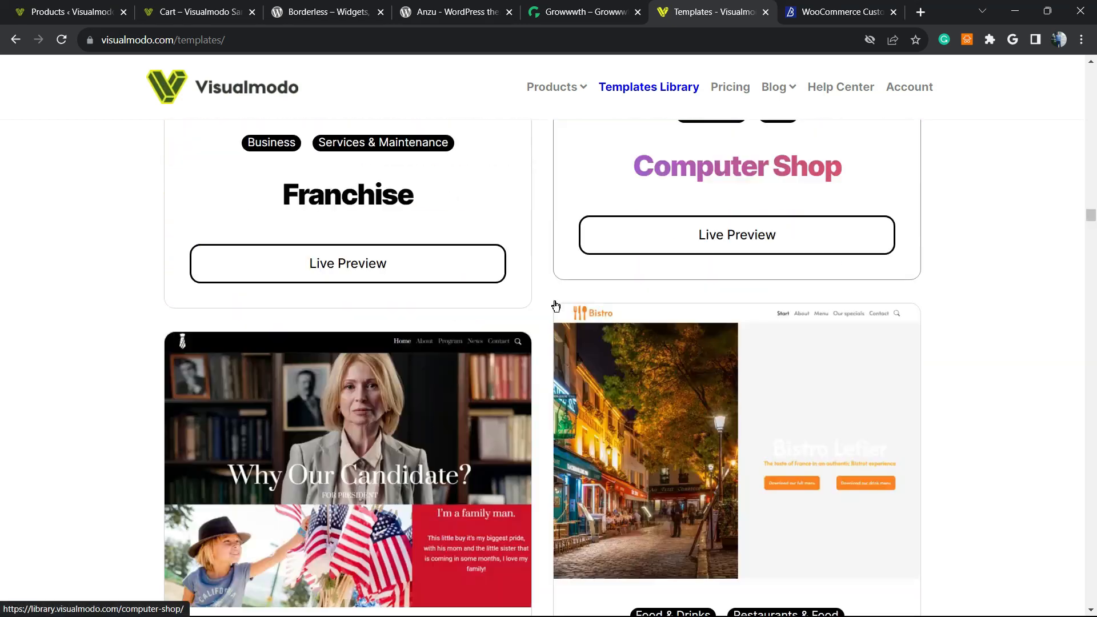
scroll(down, 3)
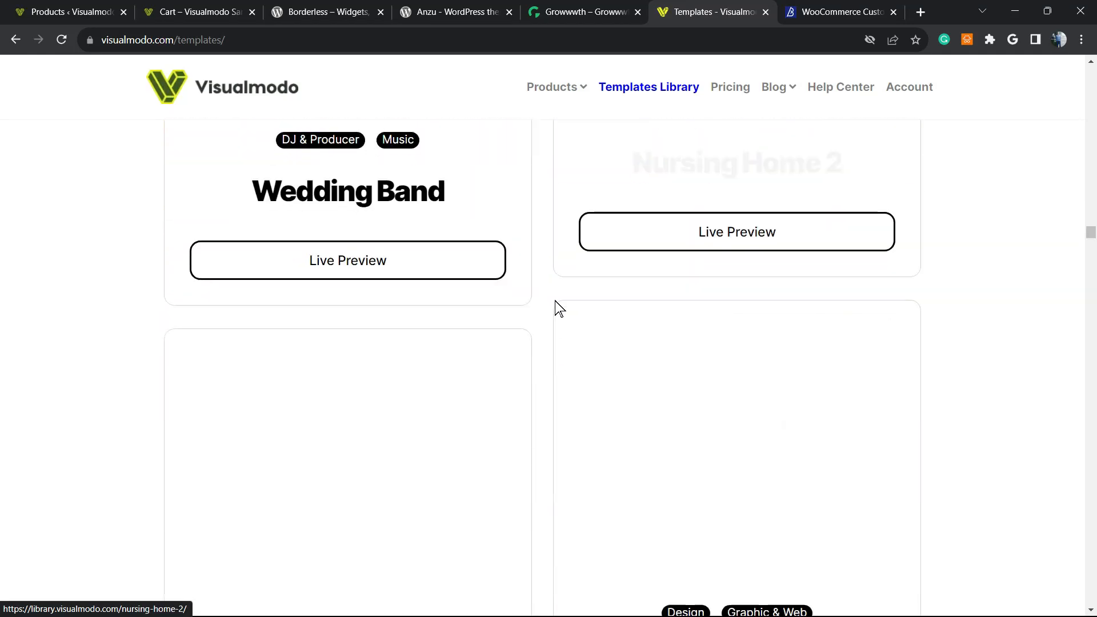
scroll(down, 3)
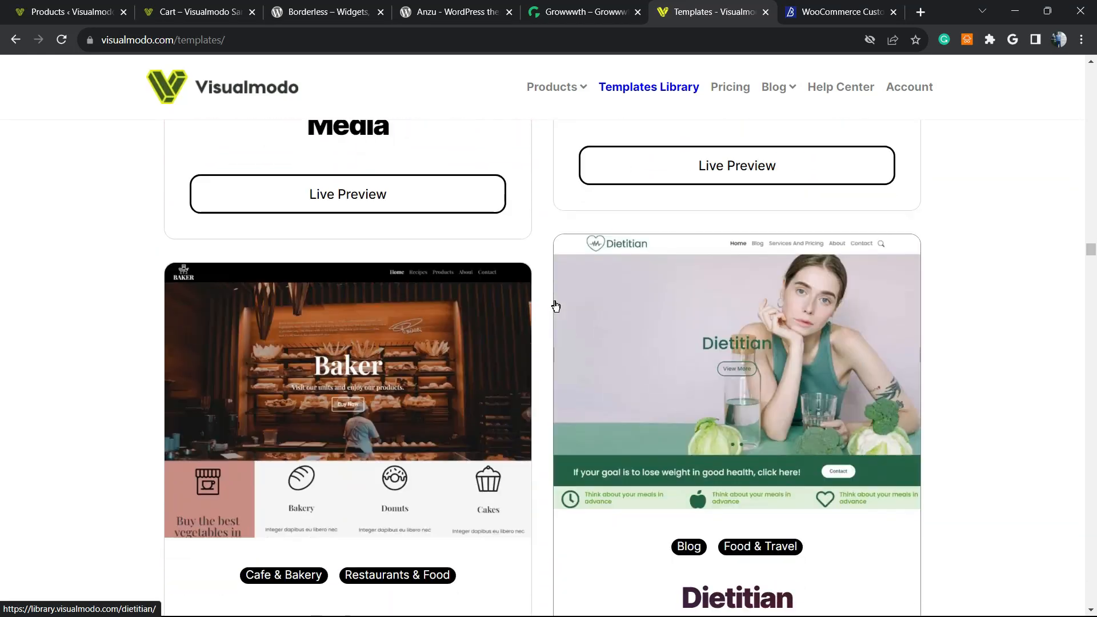